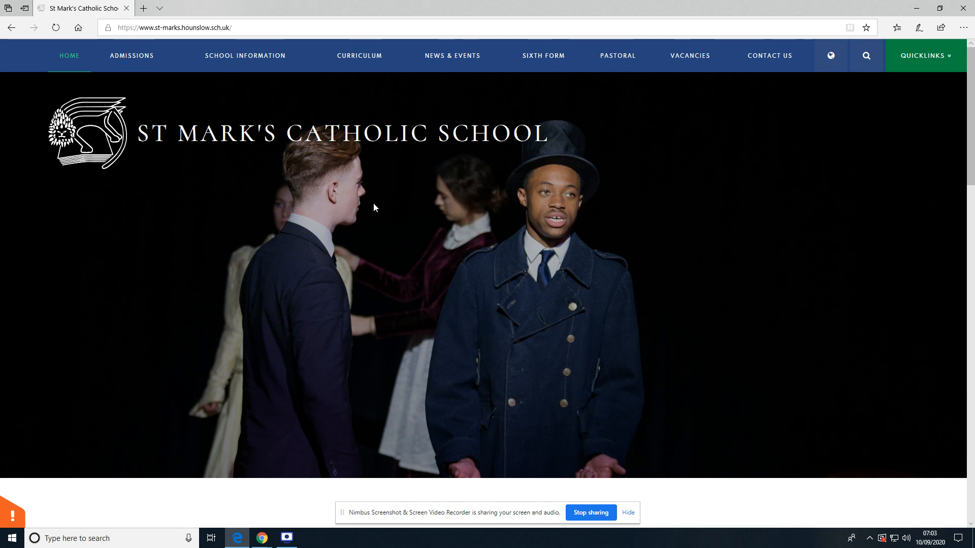
pyautogui.moveTo(239, 184)
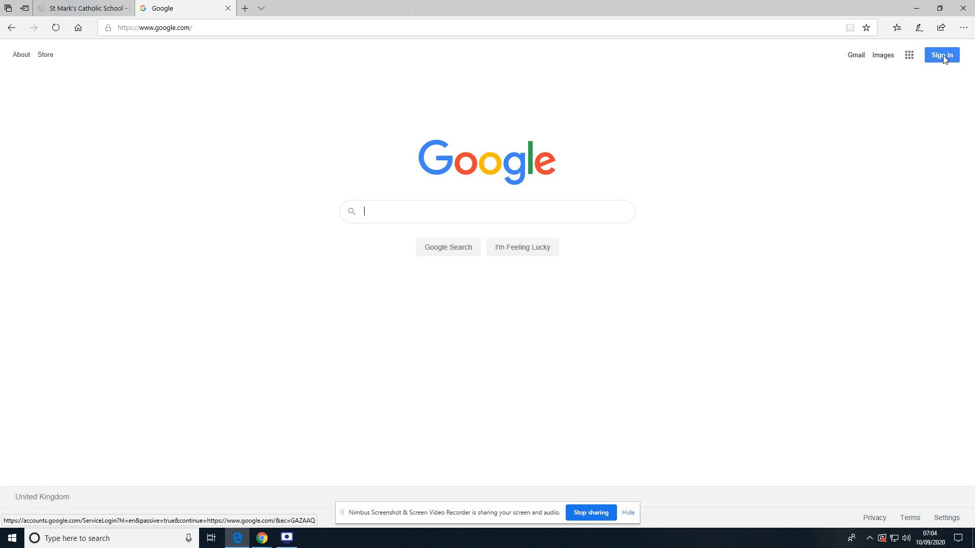
pyautogui.moveTo(941, 59)
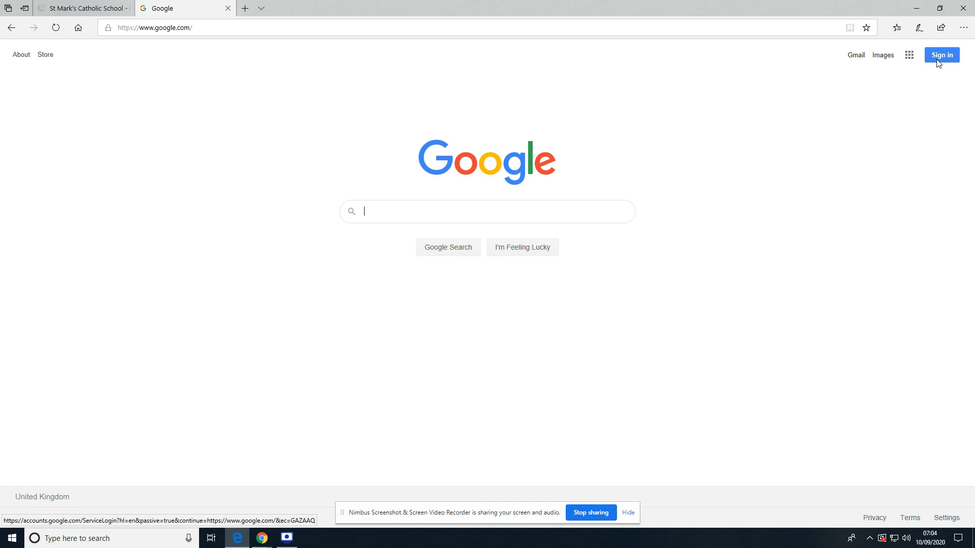
# From St Mark's website QUICKLINKS, open Show My Homework's Satchel One login tab.
pyautogui.click(80, 8)
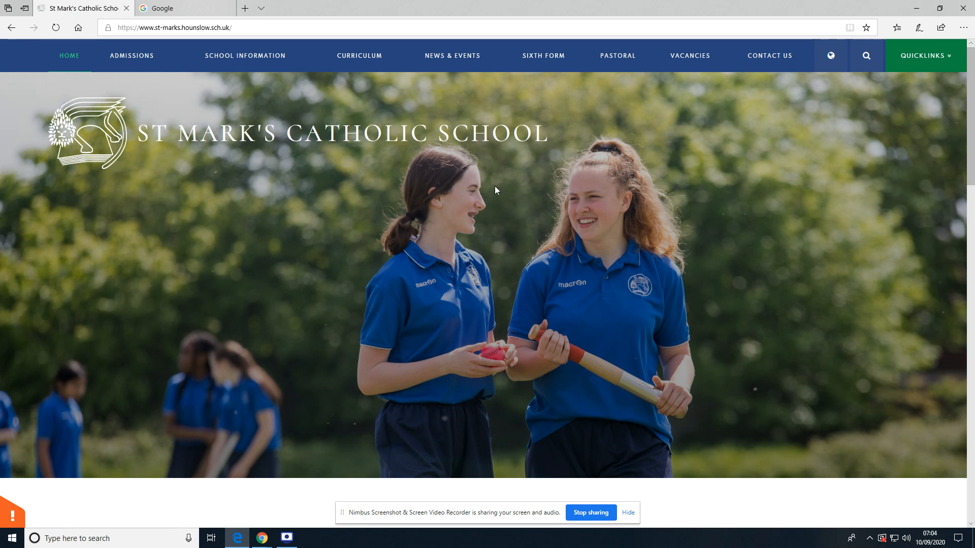
pyautogui.click(923, 55)
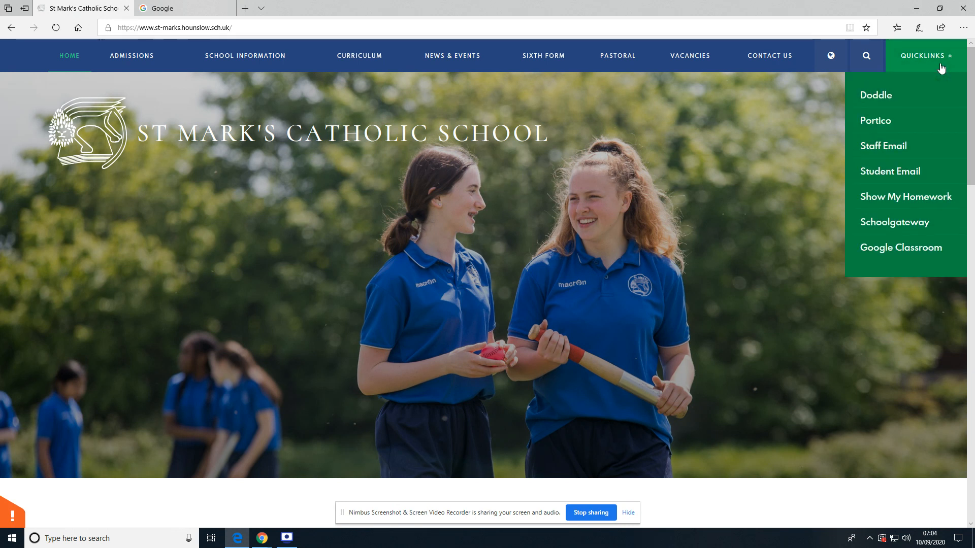
pyautogui.moveTo(906, 196)
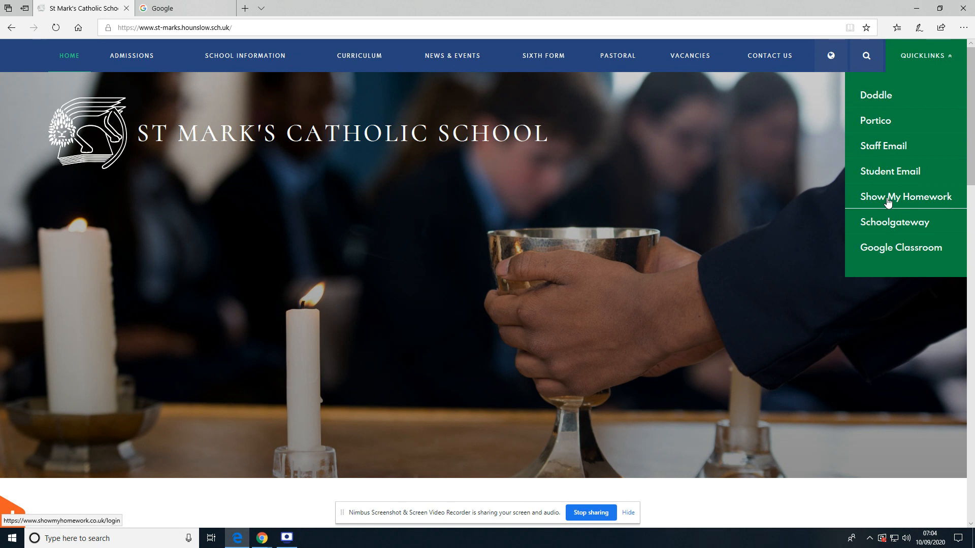
pyautogui.click(906, 196)
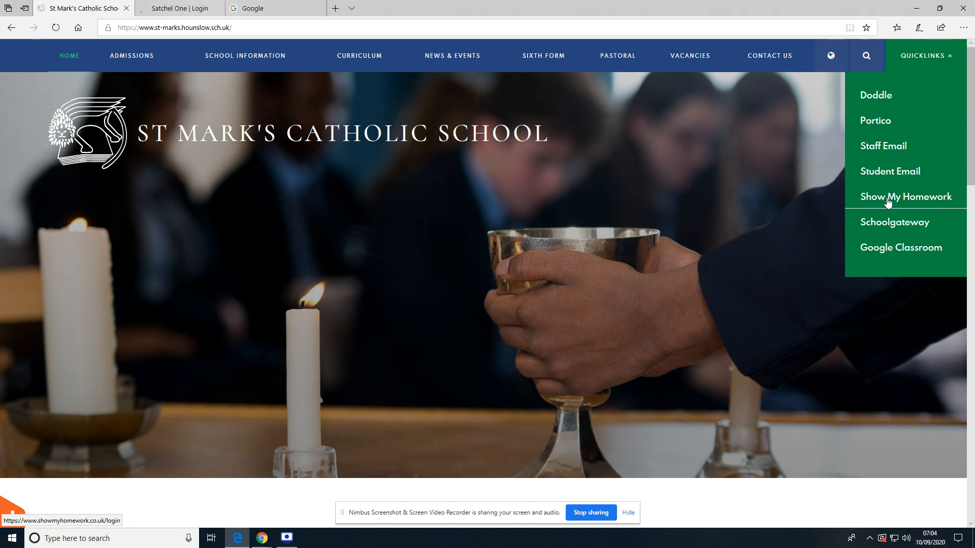
pyautogui.click(905, 197)
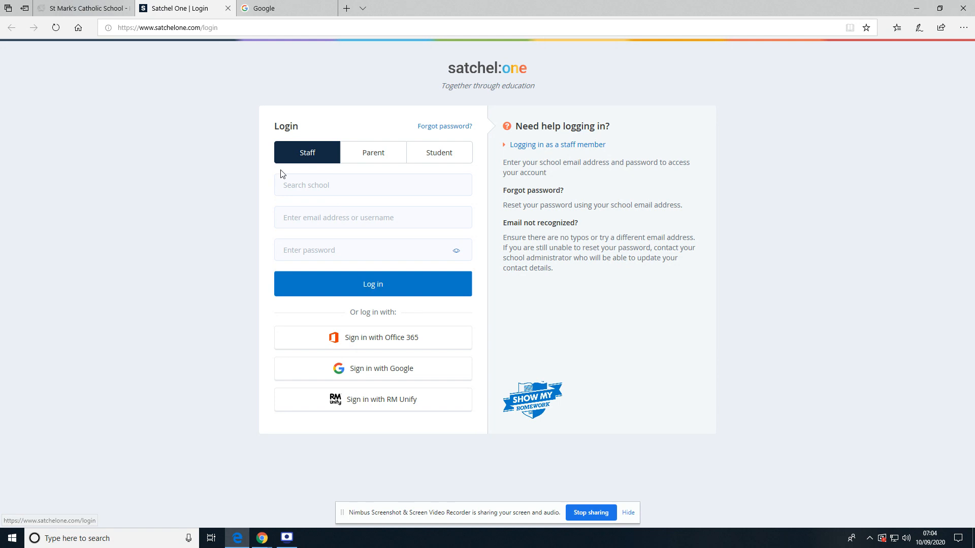
pyautogui.click(439, 153)
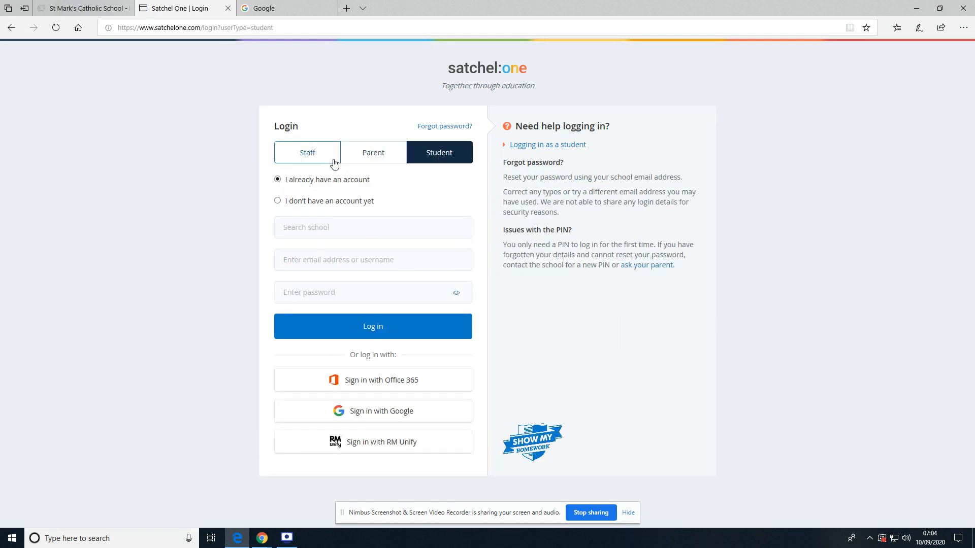
pyautogui.click(307, 153)
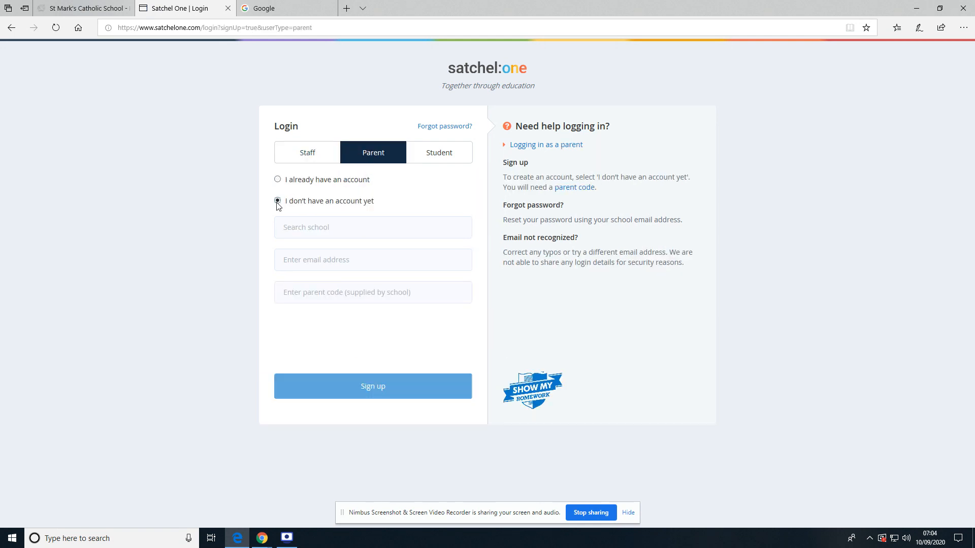
pyautogui.click(277, 202)
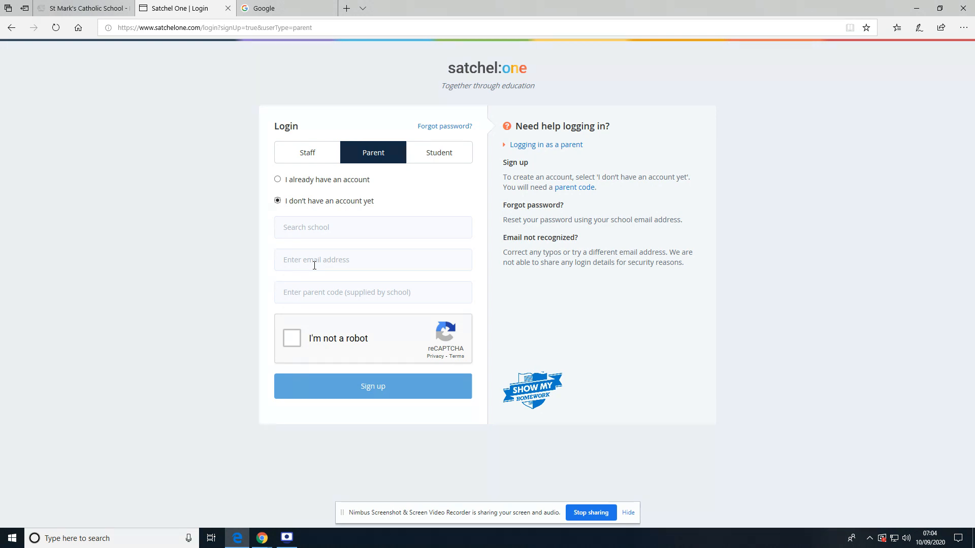
pyautogui.click(307, 153)
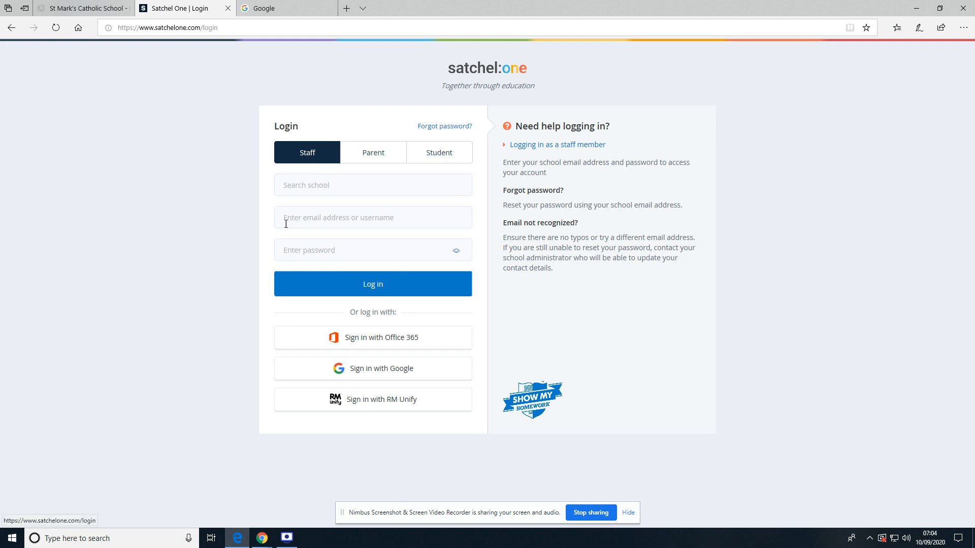
pyautogui.moveTo(384, 369)
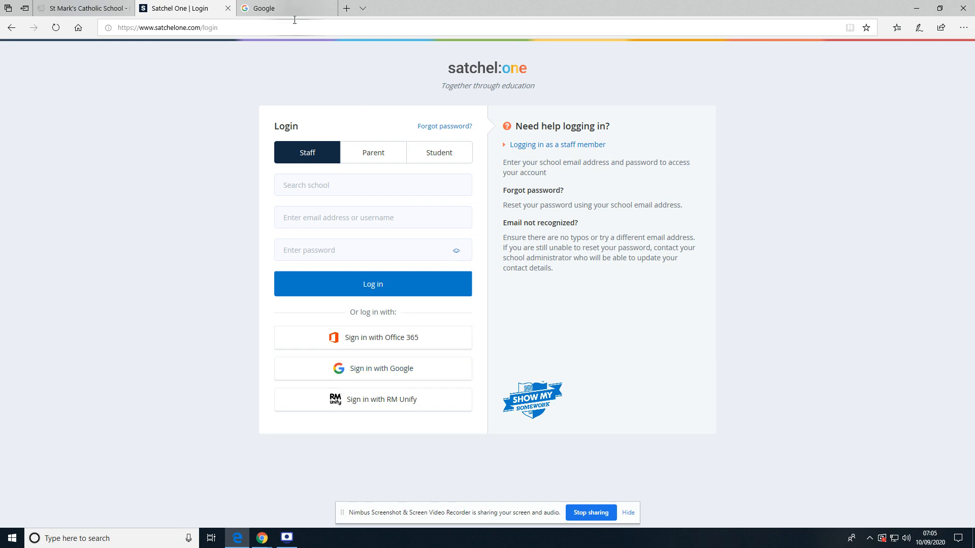
# Return to the Satchel One login page and start Google sign-in with another account.
pyautogui.click(285, 8)
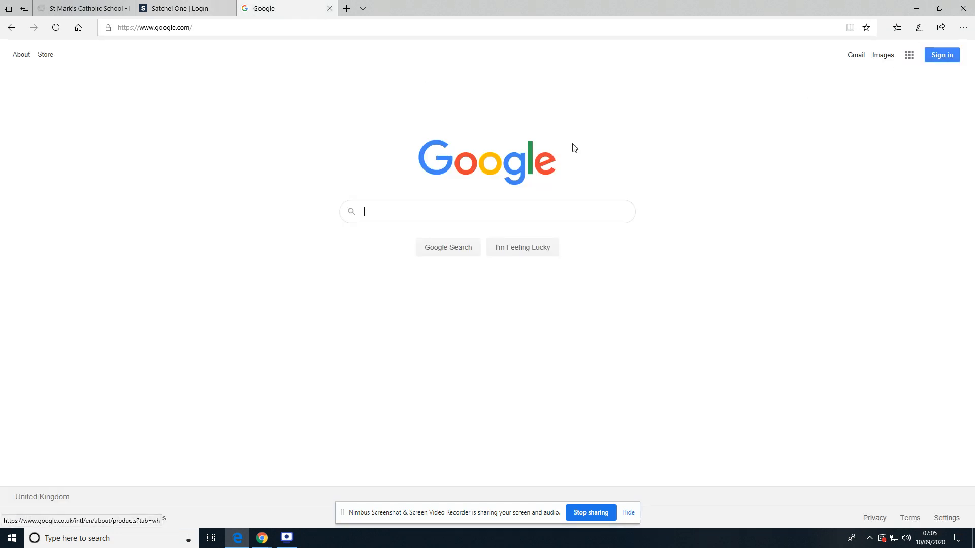
pyautogui.click(181, 8)
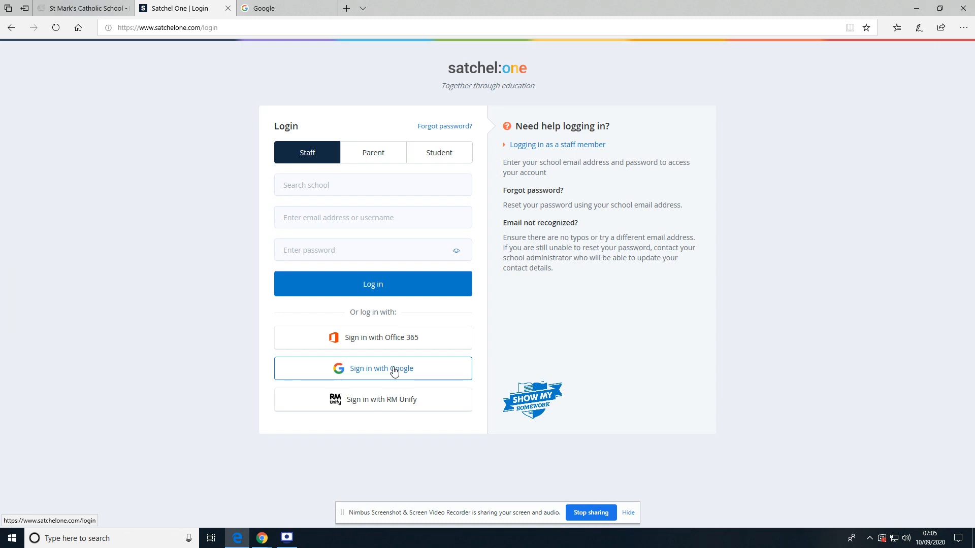
pyautogui.click(372, 368)
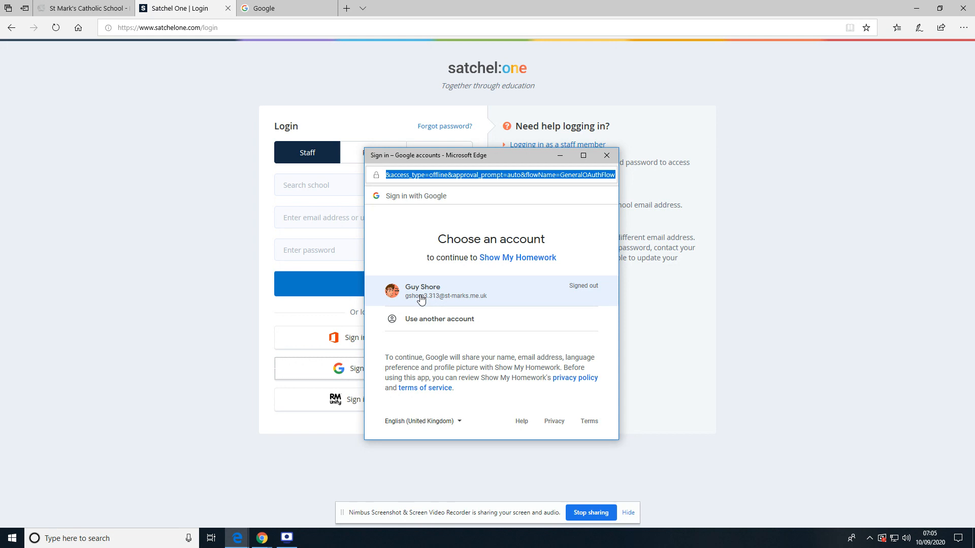
pyautogui.moveTo(425, 305)
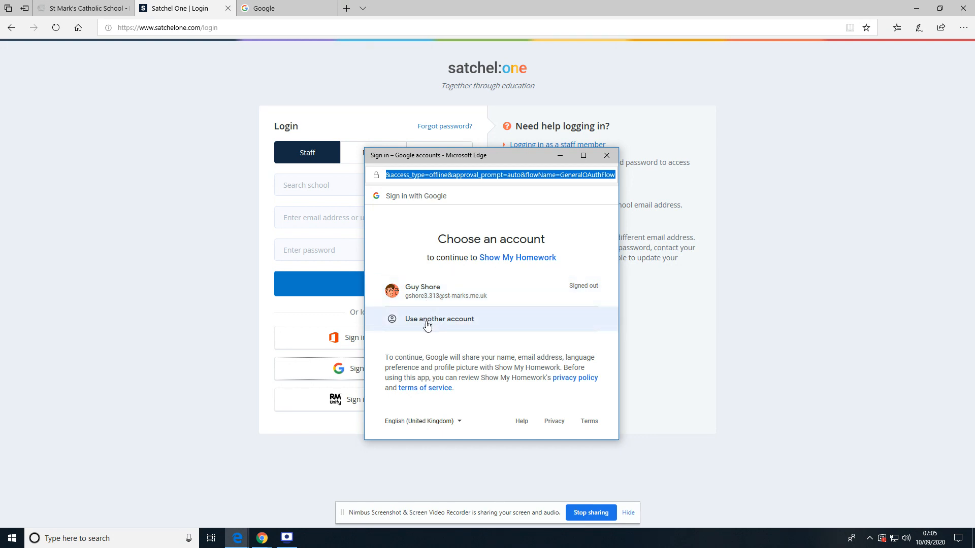
pyautogui.click(438, 318)
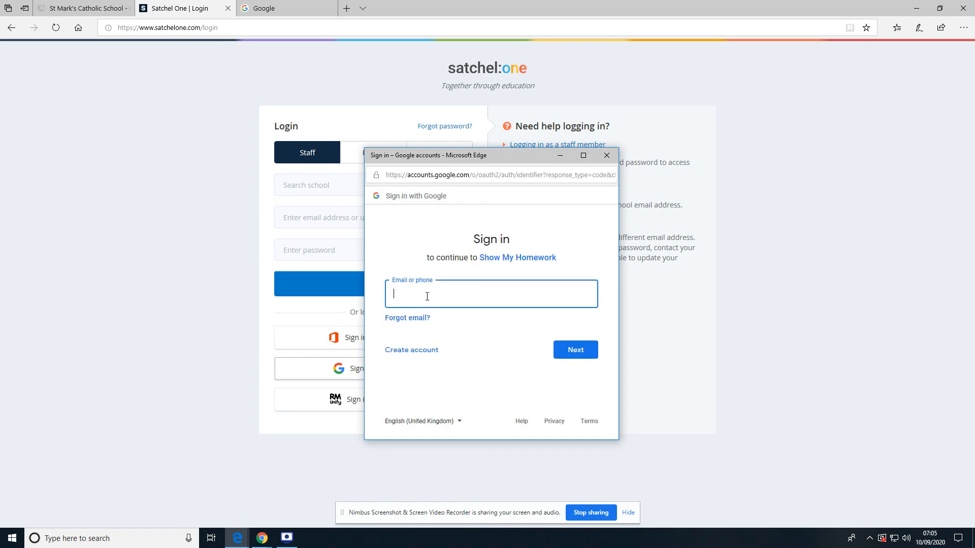
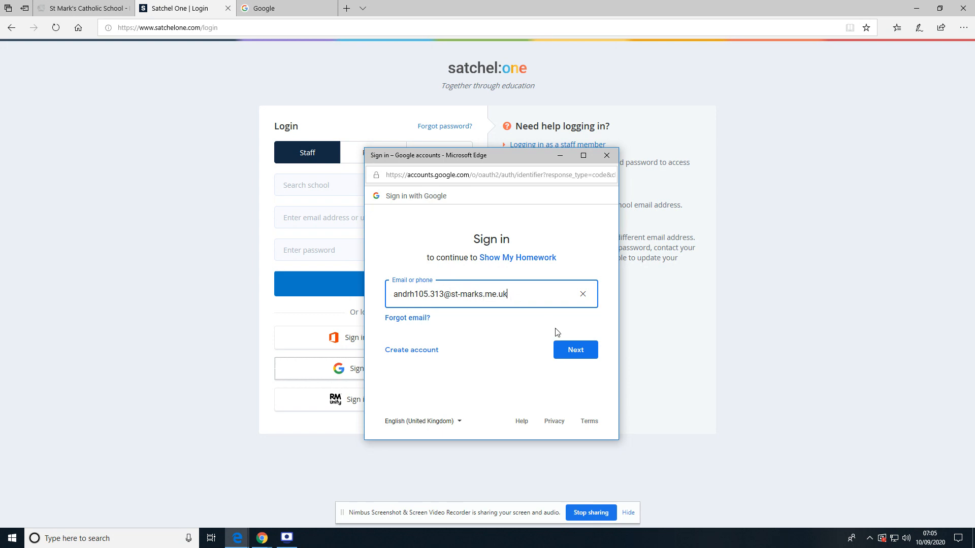
pyautogui.click(574, 349)
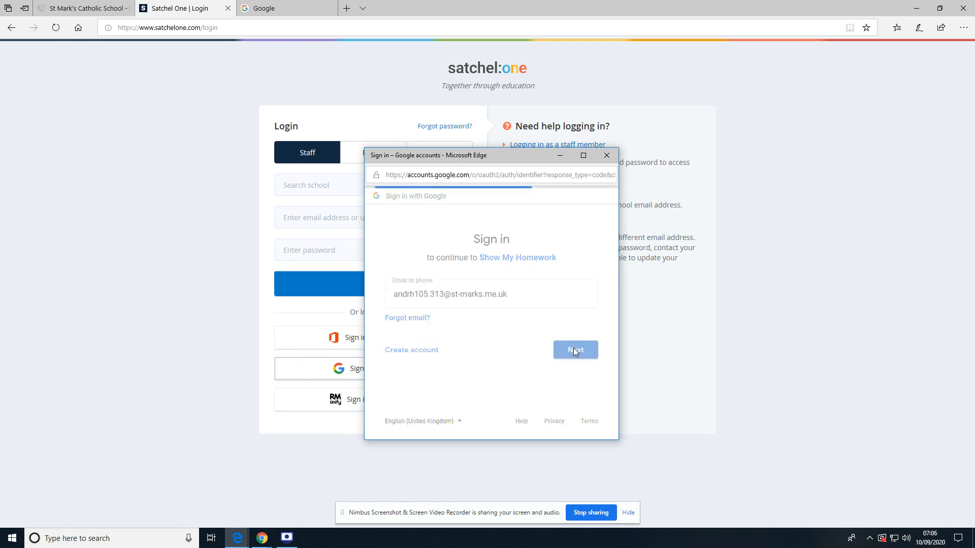
pyautogui.click(573, 350)
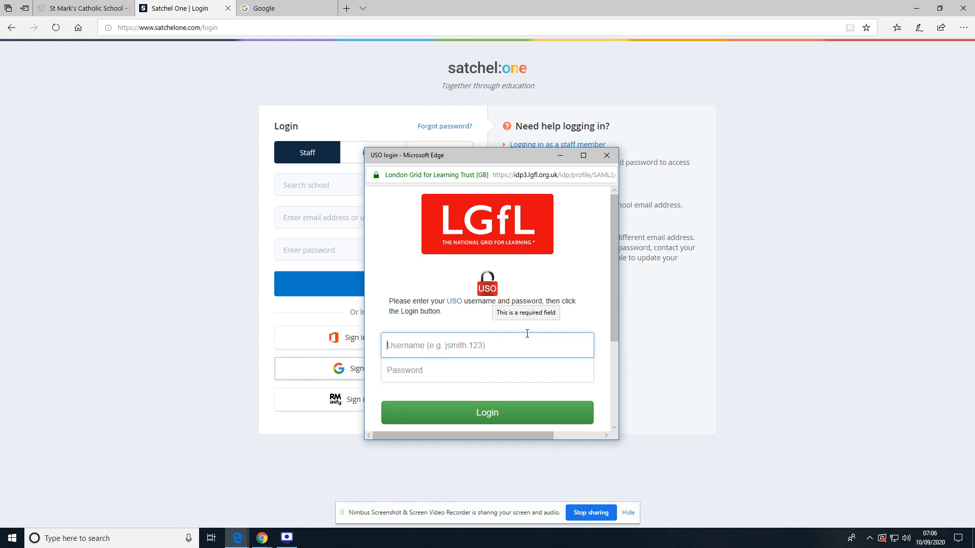
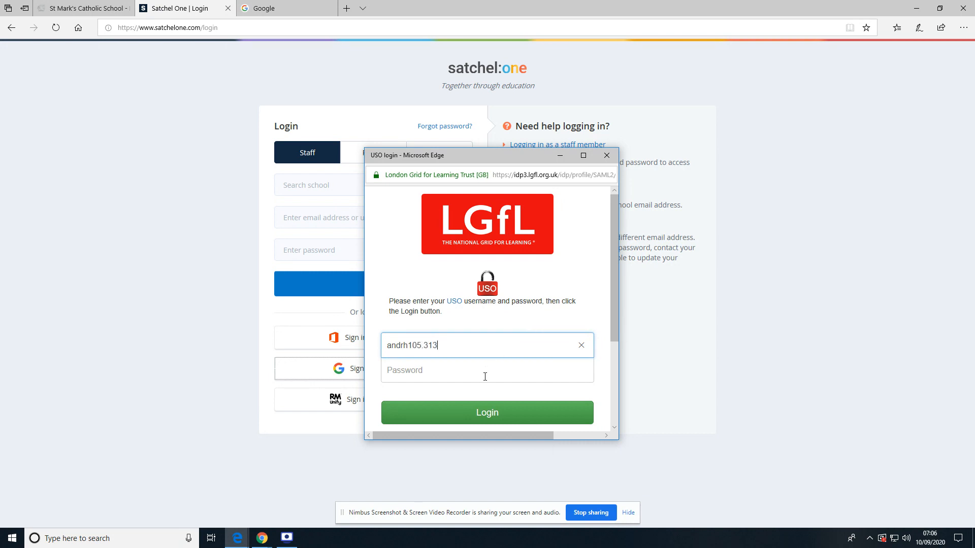
pyautogui.click(486, 370)
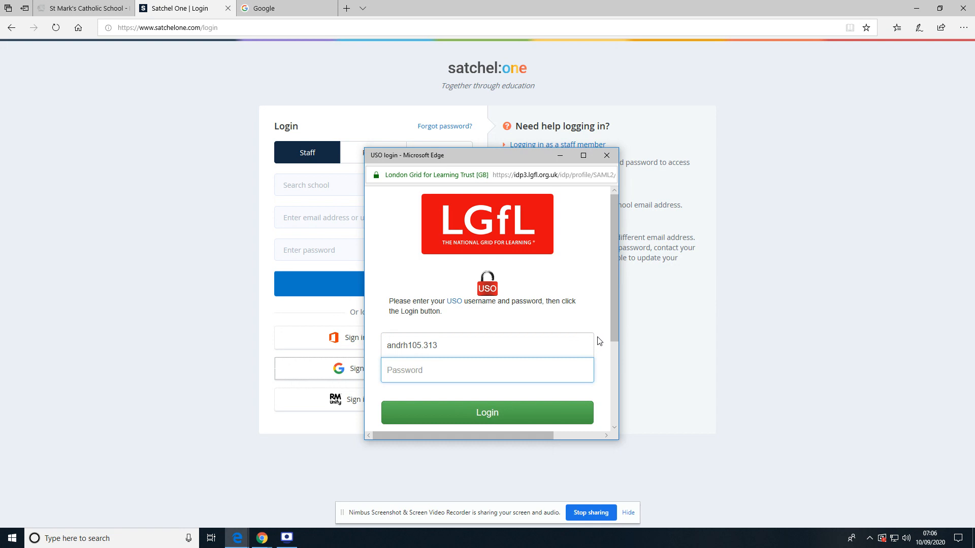
pyautogui.click(486, 345)
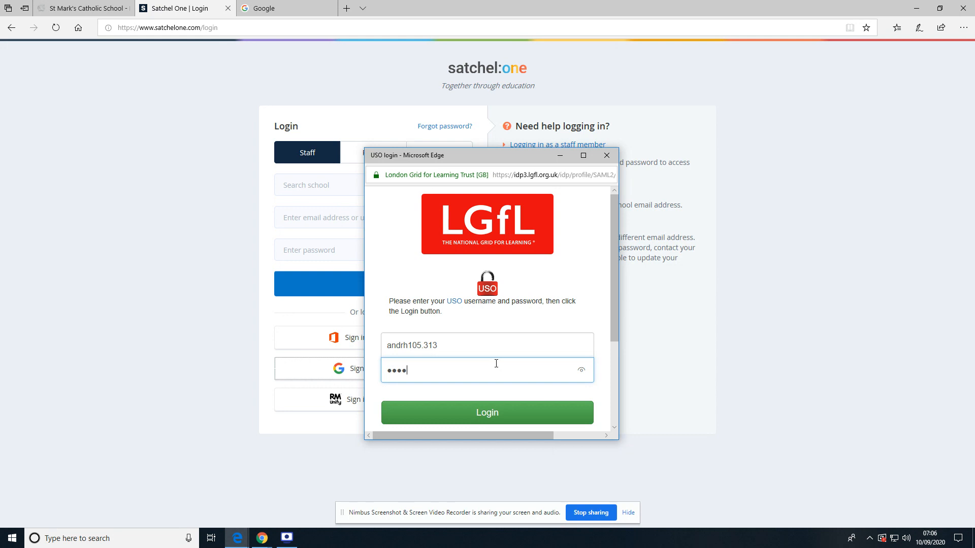
pyautogui.write('••')
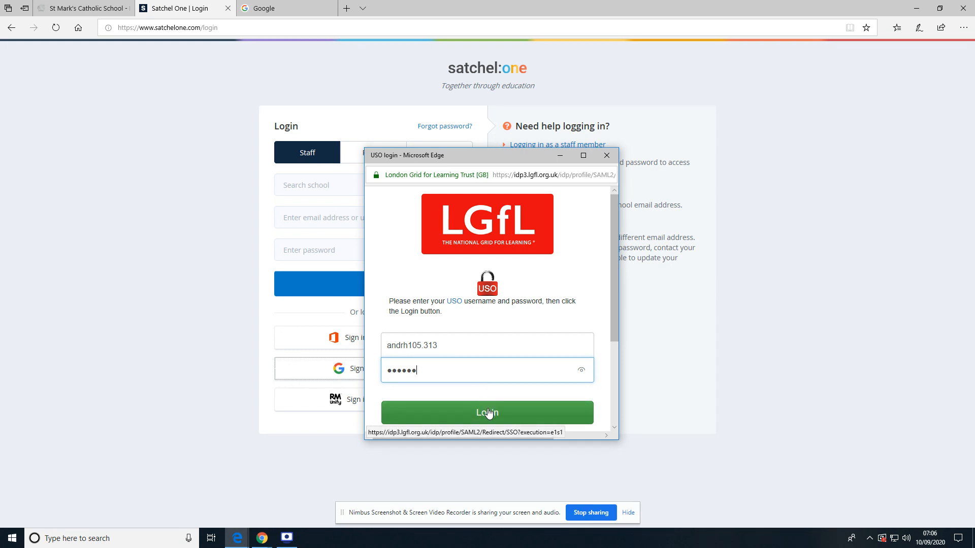
pyautogui.click(486, 412)
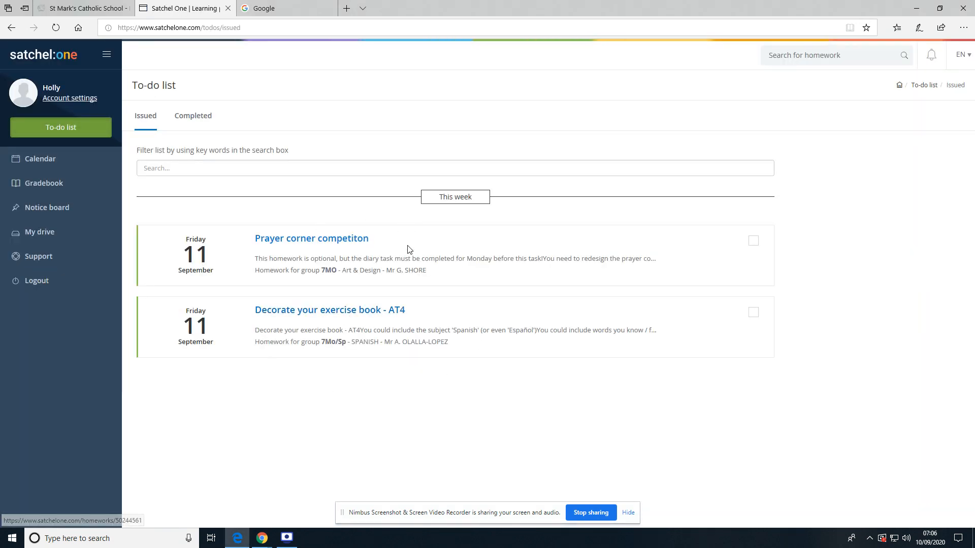
pyautogui.moveTo(319, 224)
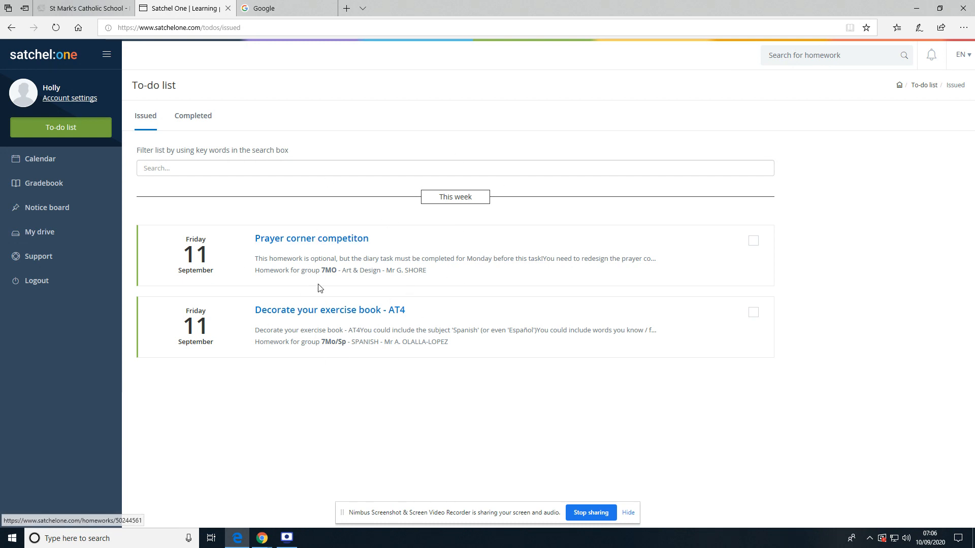
pyautogui.moveTo(320, 259)
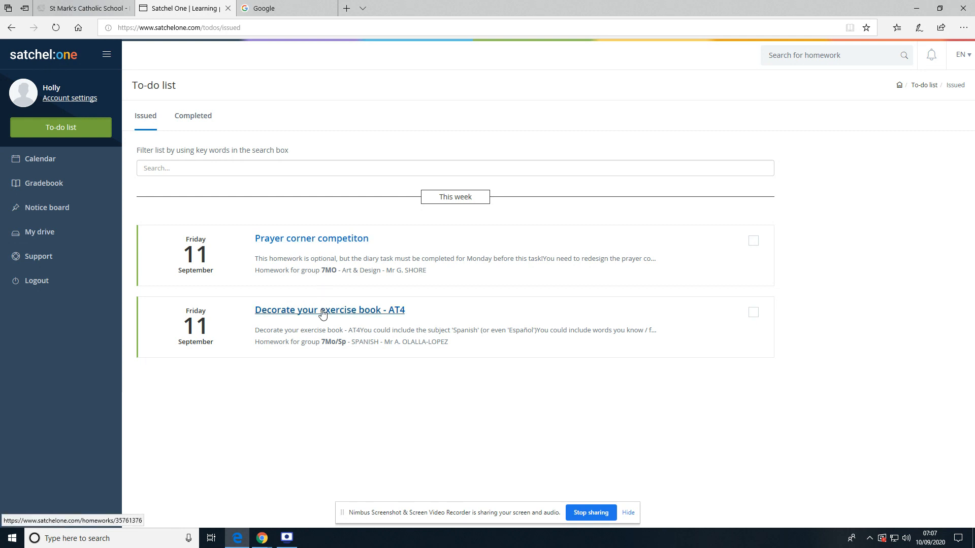
pyautogui.moveTo(40, 159)
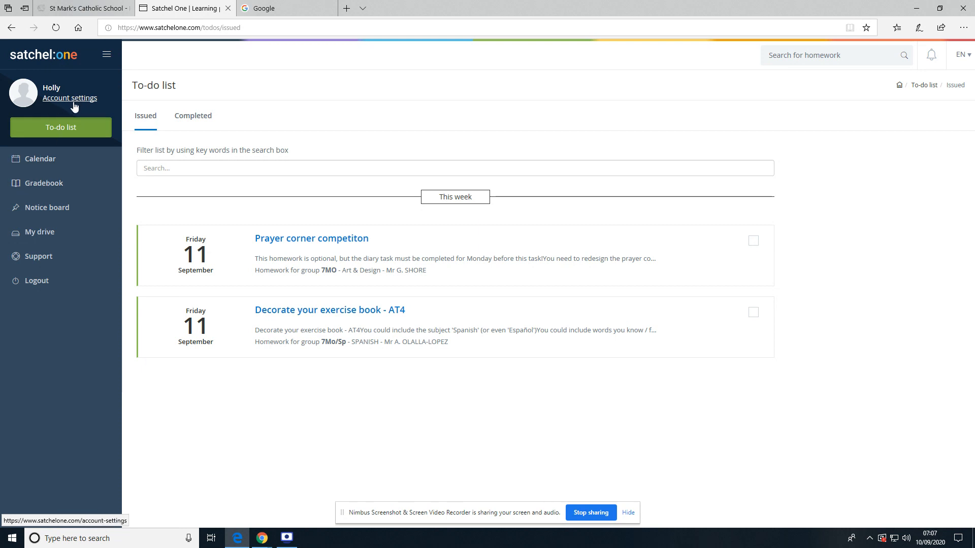
pyautogui.moveTo(43, 232)
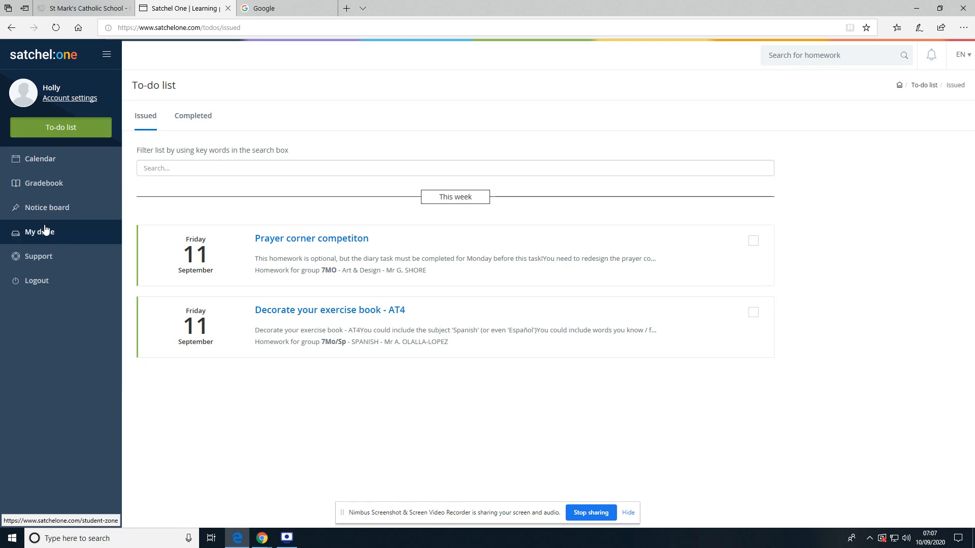
pyautogui.moveTo(41, 159)
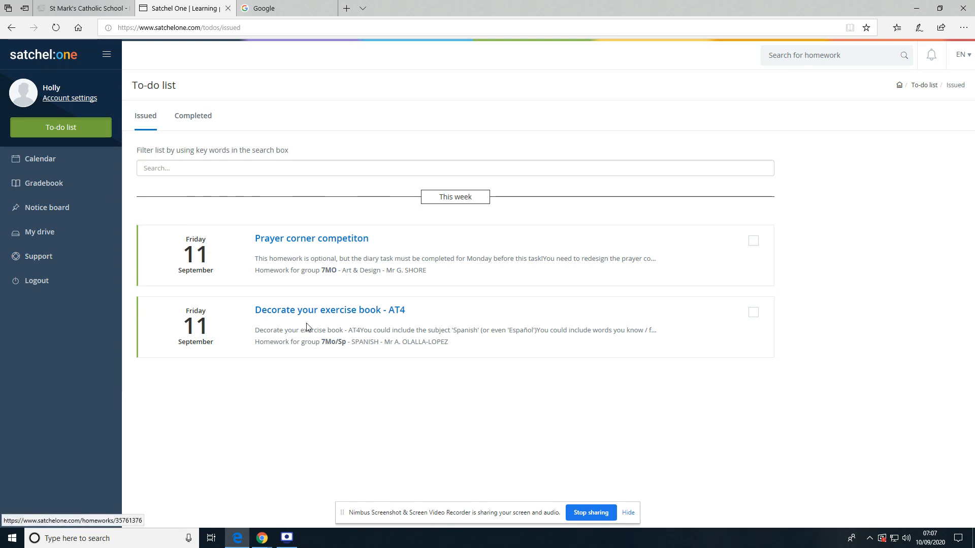
# Open My calendar and scroll through the 7–13 September homework week.
pyautogui.click(39, 158)
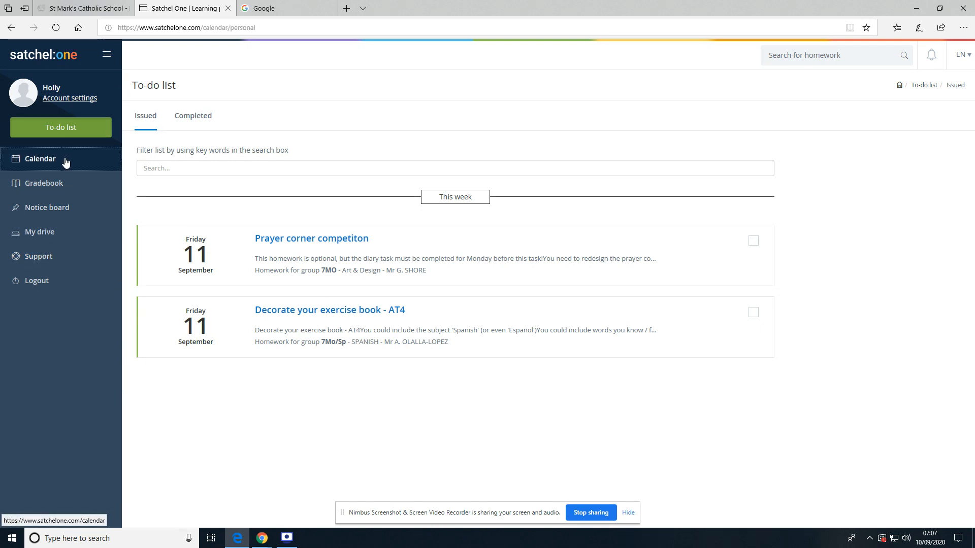
pyautogui.click(39, 159)
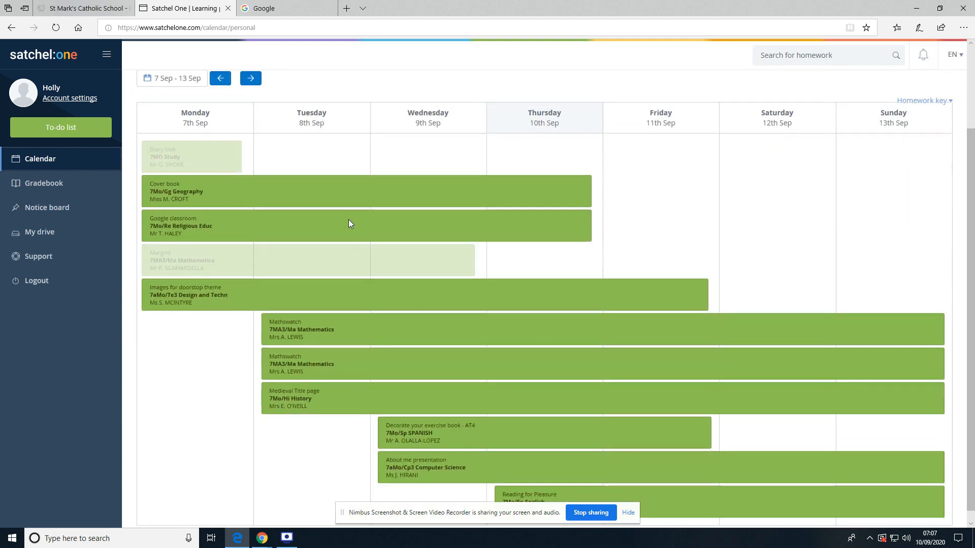
pyautogui.scroll(-3)
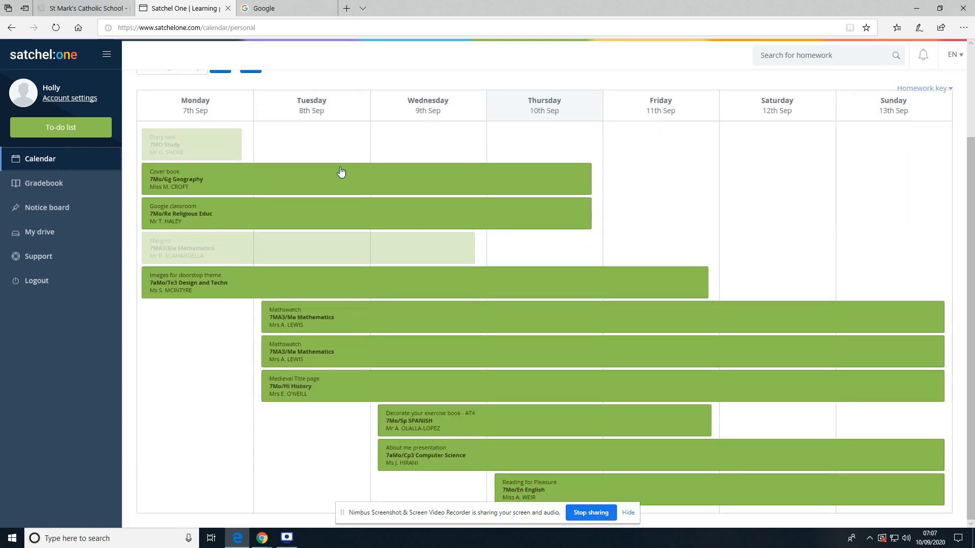
pyautogui.moveTo(404, 323)
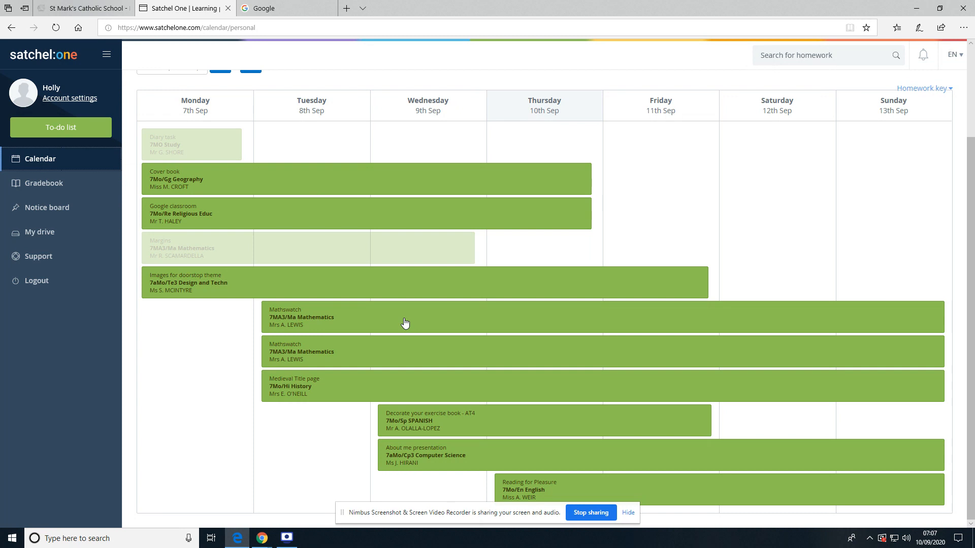
pyautogui.moveTo(473, 379)
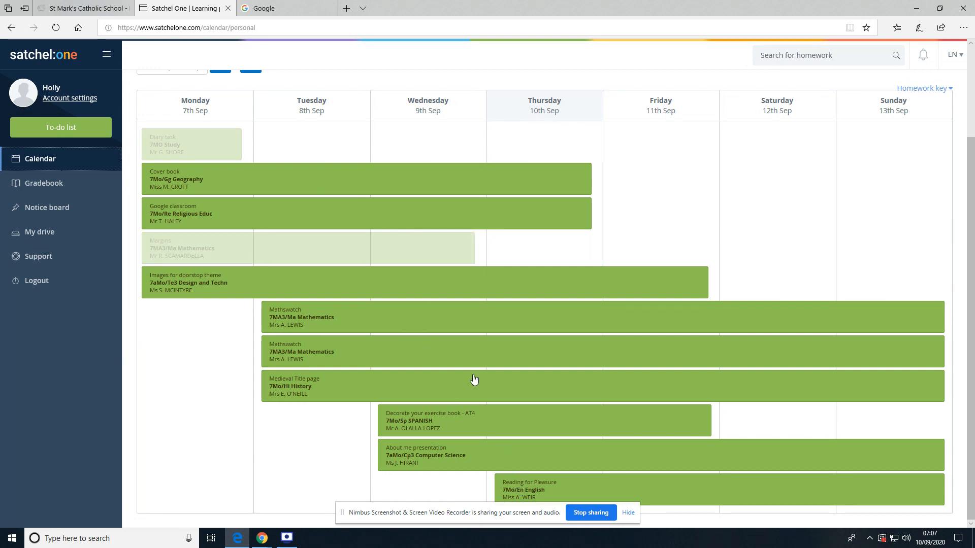
pyautogui.scroll(-3)
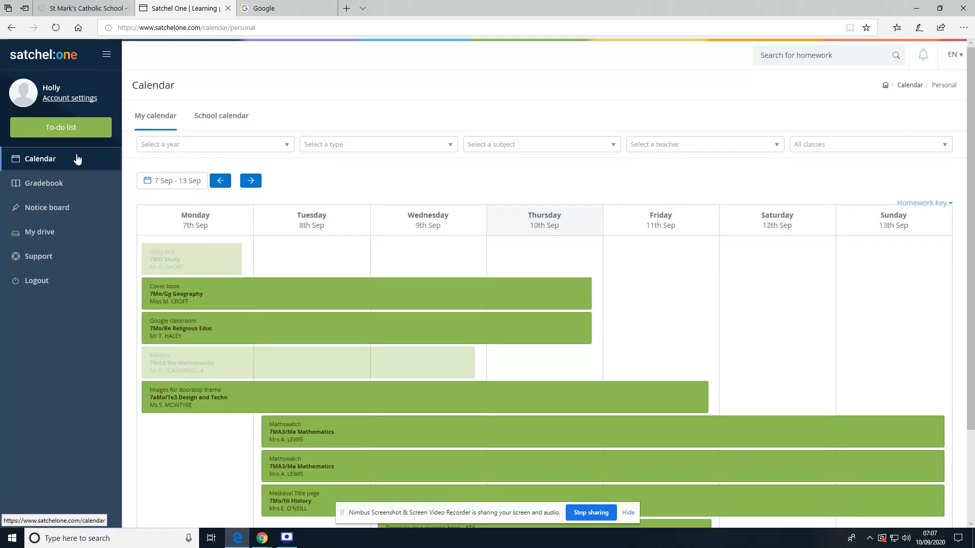
pyautogui.moveTo(66, 164)
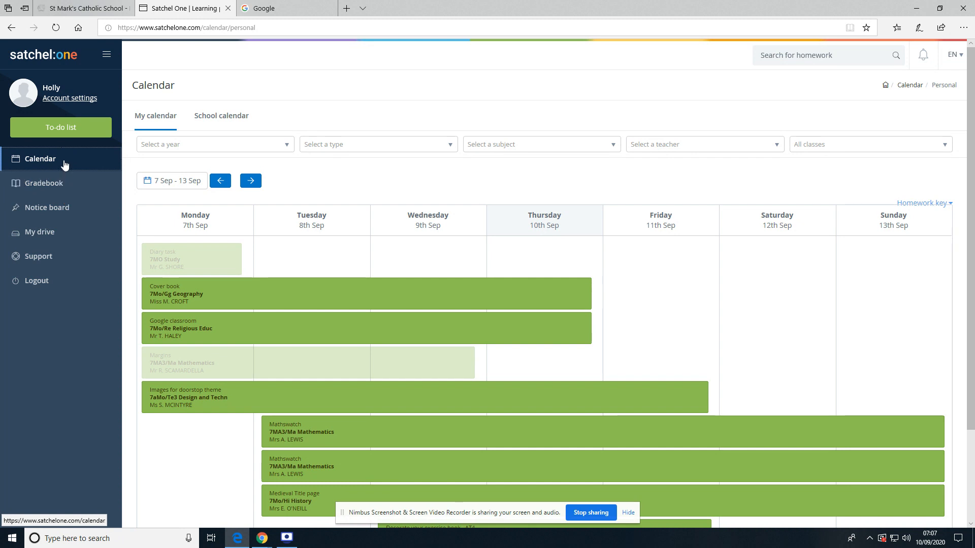
# Go back to the to-do list and view the Completed homework tab.
pyautogui.click(60, 127)
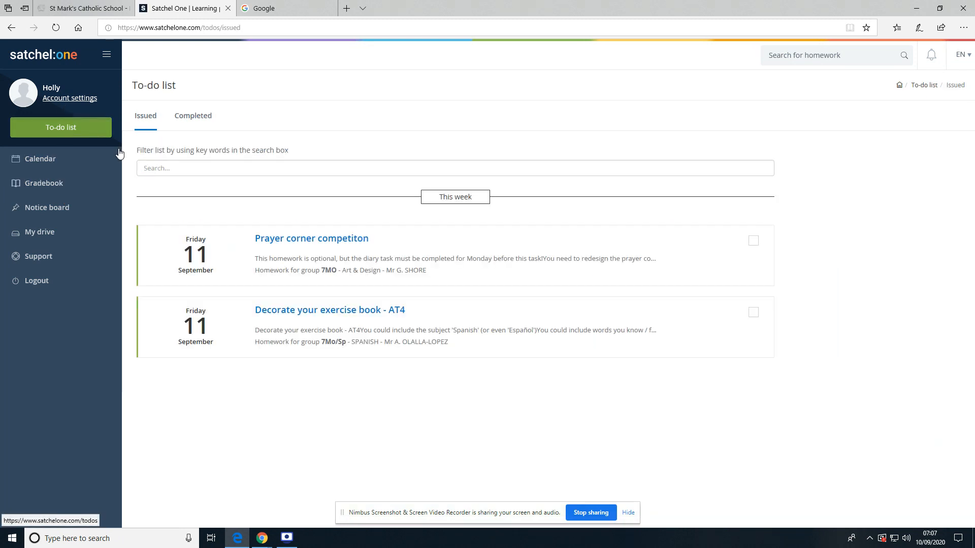
pyautogui.moveTo(193, 116)
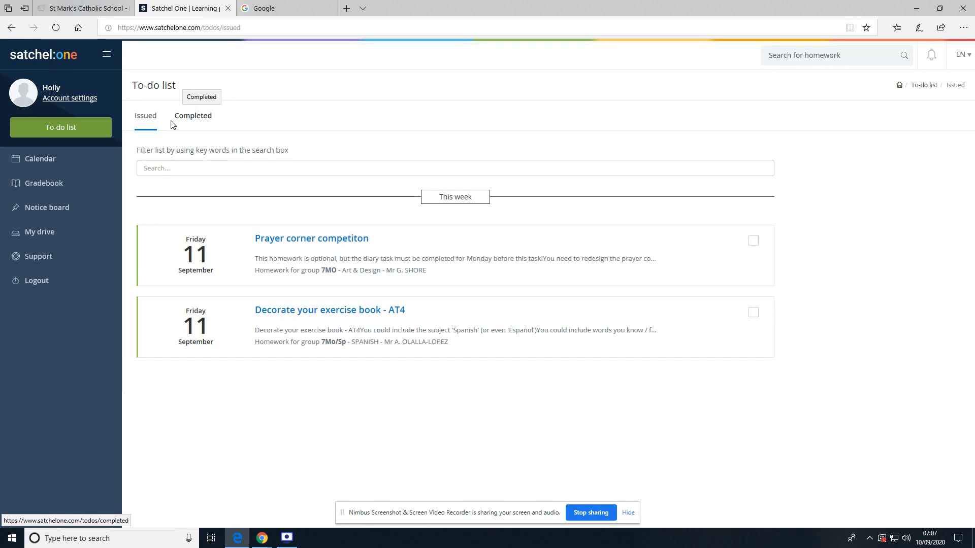
pyautogui.click(193, 116)
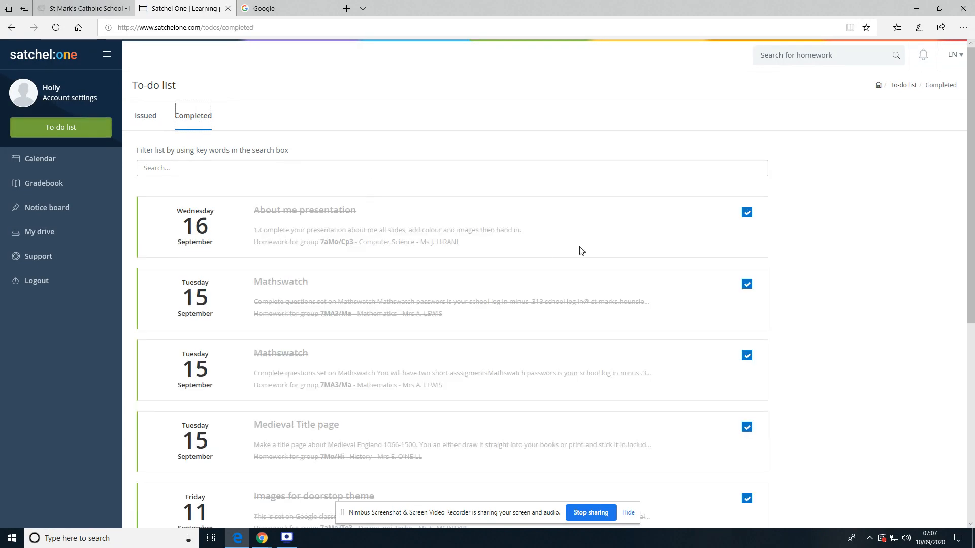
pyautogui.scroll(-3)
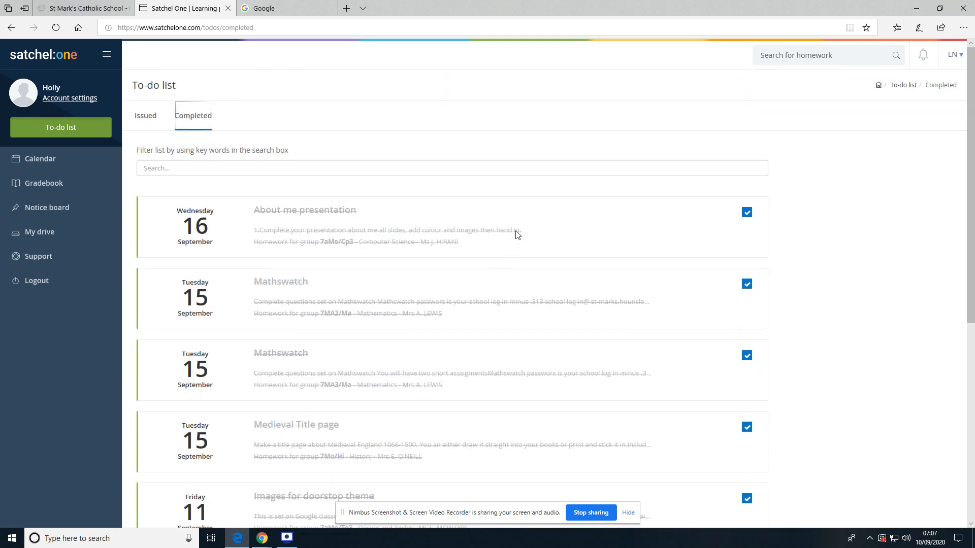
pyautogui.moveTo(728, 235)
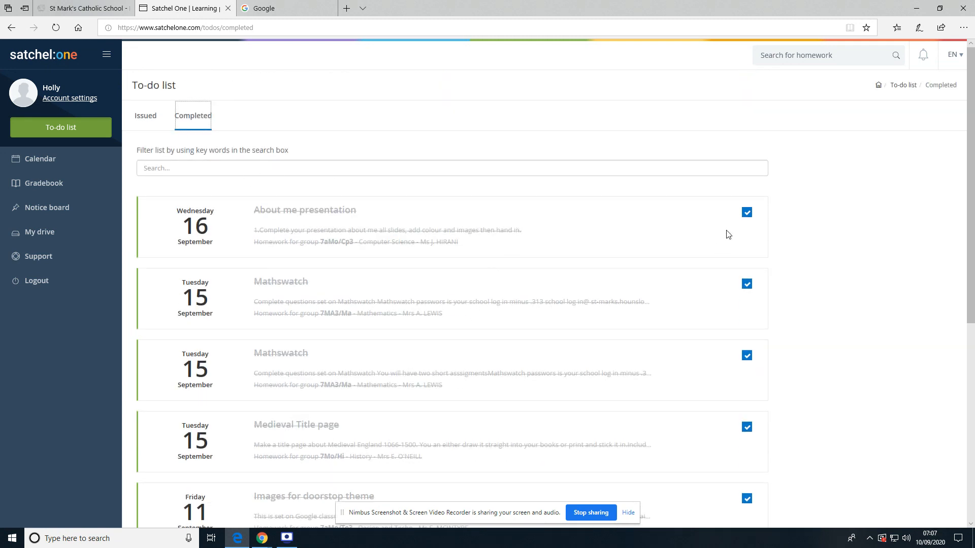
pyautogui.moveTo(145, 116)
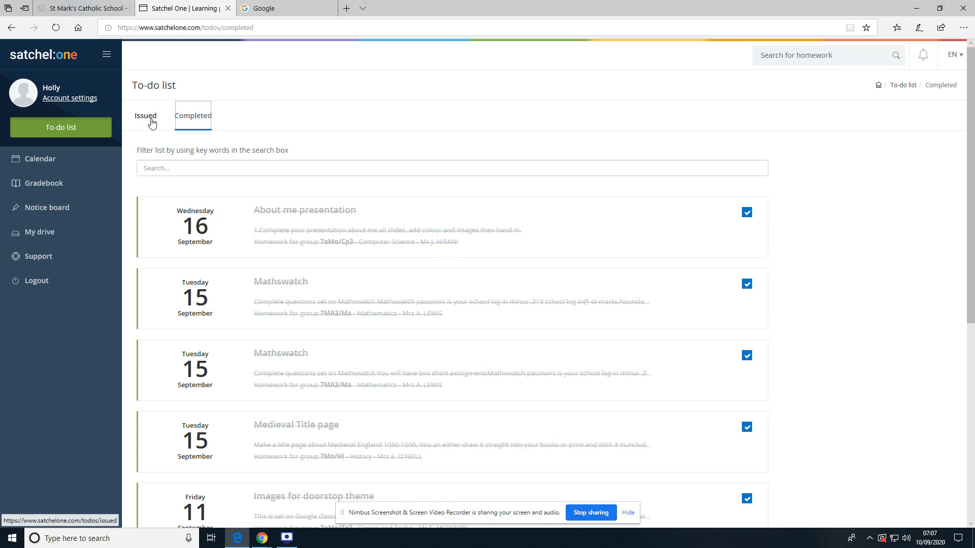
# On the Issued list, tick 'Decorate your exercise book - AT4' as done.
pyautogui.click(146, 115)
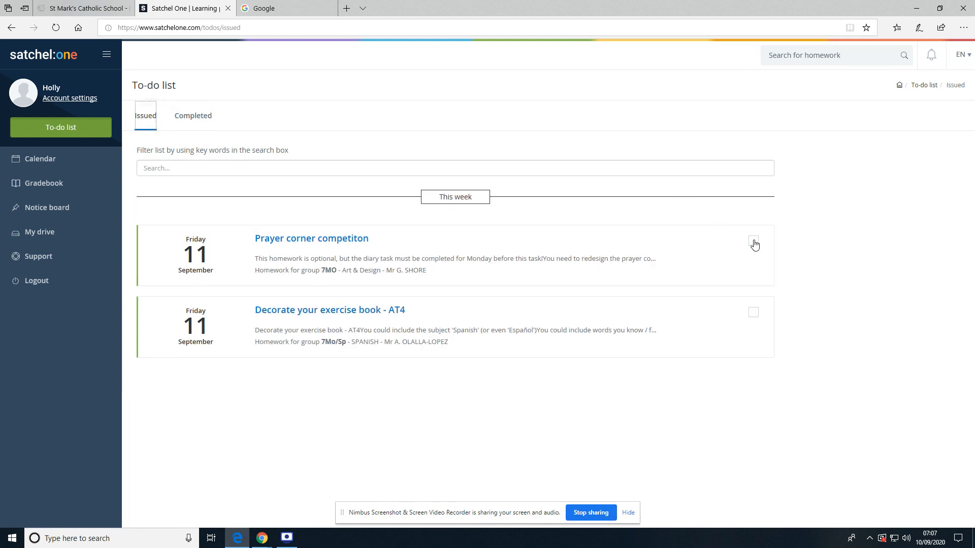
pyautogui.moveTo(368, 321)
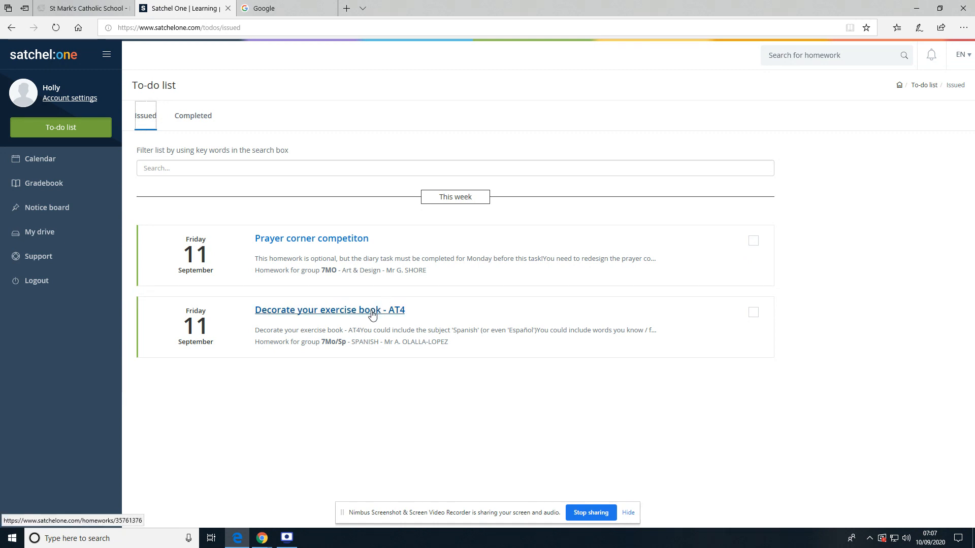
pyautogui.moveTo(753, 315)
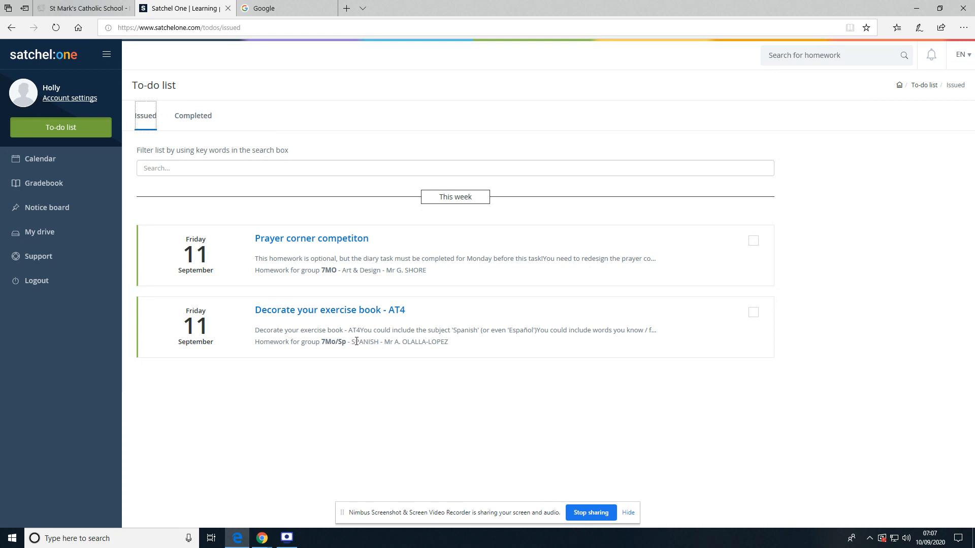
pyautogui.moveTo(752, 317)
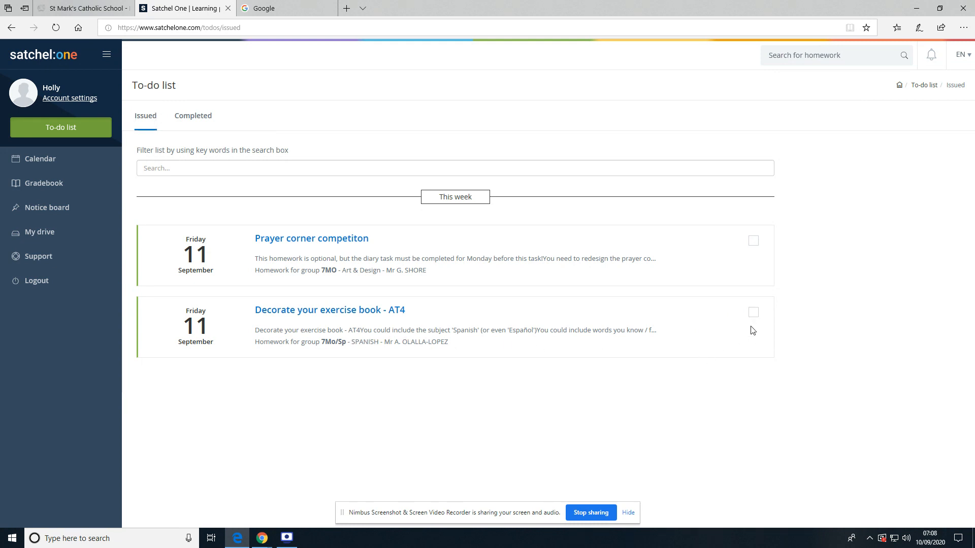
pyautogui.click(753, 311)
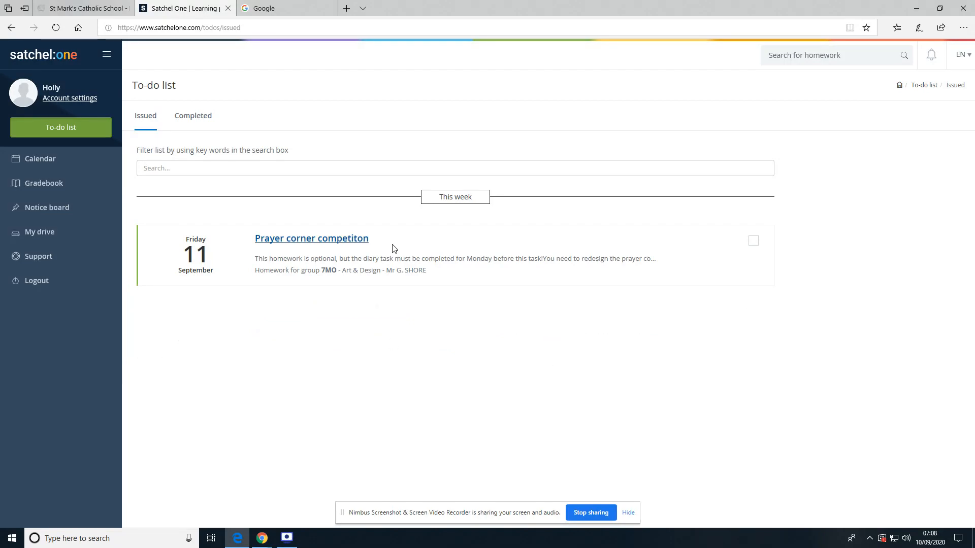
pyautogui.moveTo(193, 116)
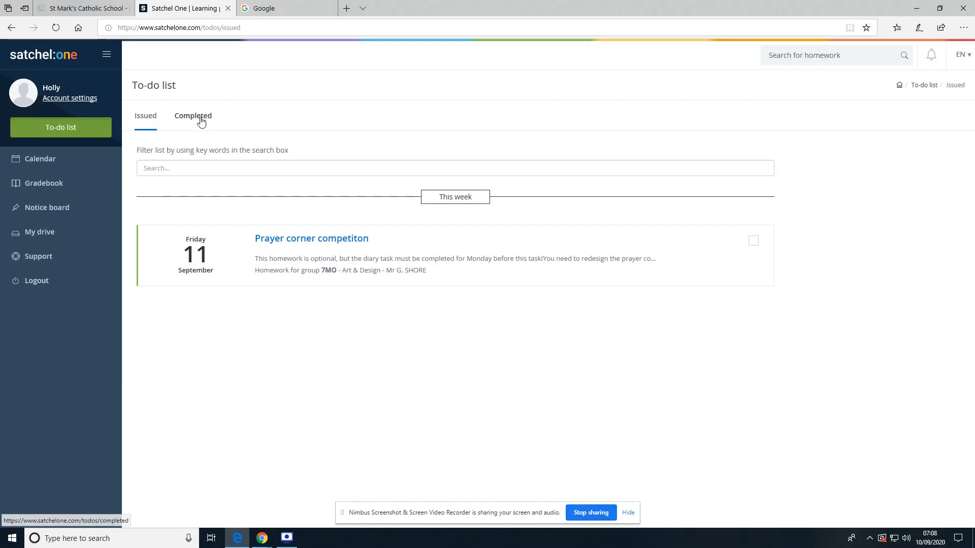
# View the Completed tab, scroll through it, and reload the page.
pyautogui.click(193, 116)
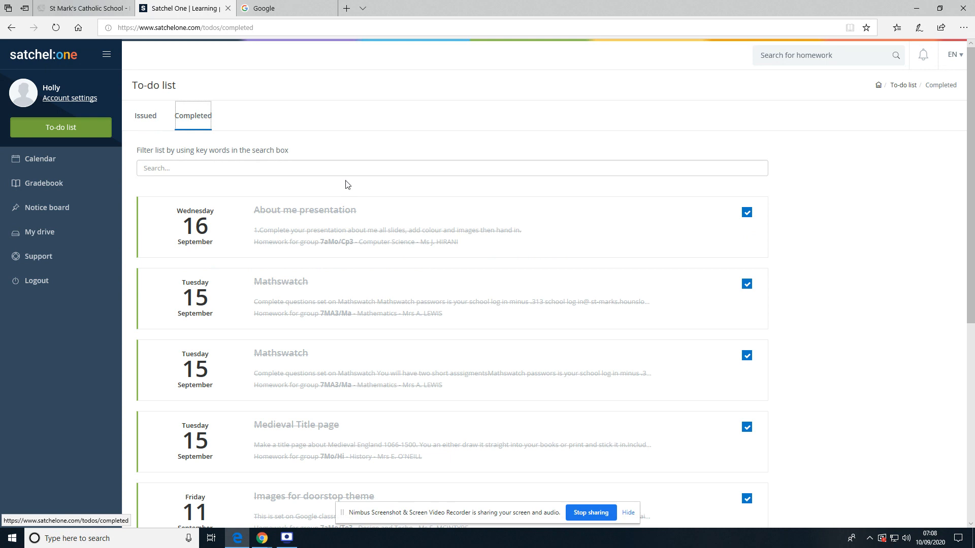
pyautogui.scroll(-3)
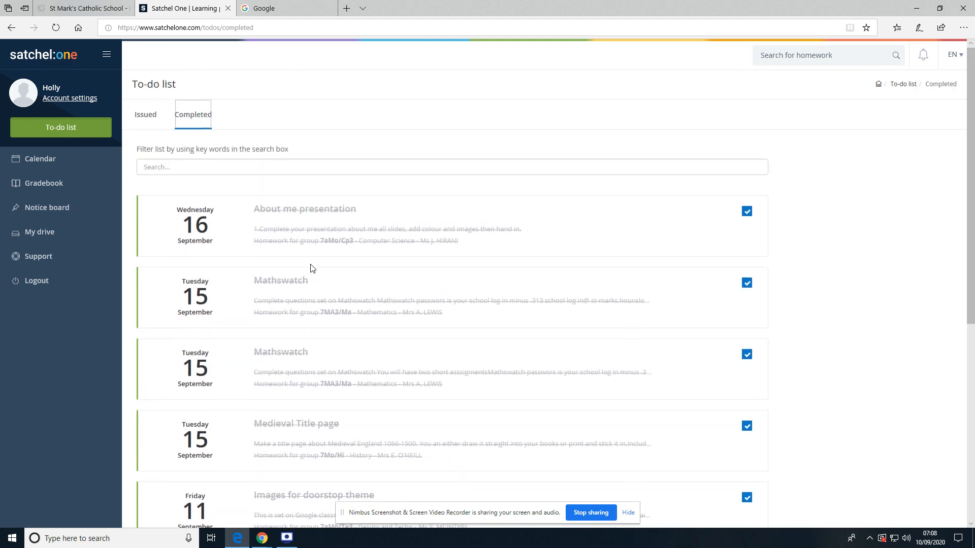
pyautogui.scroll(-3)
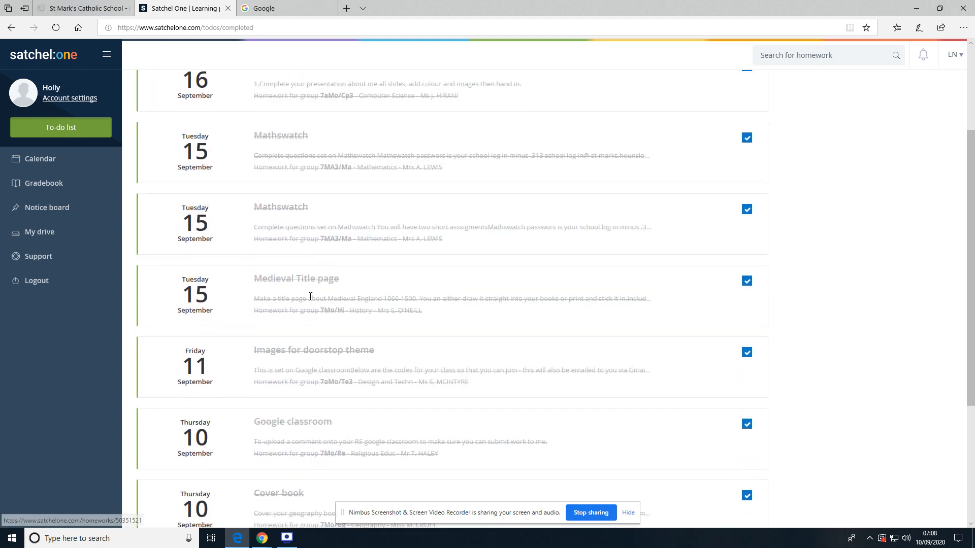
pyautogui.scroll(-3)
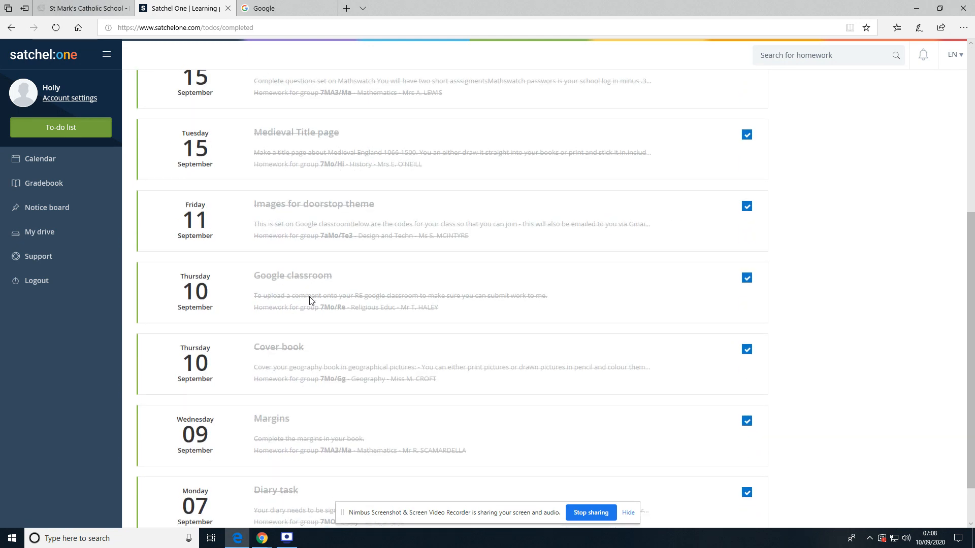
pyautogui.scroll(-3)
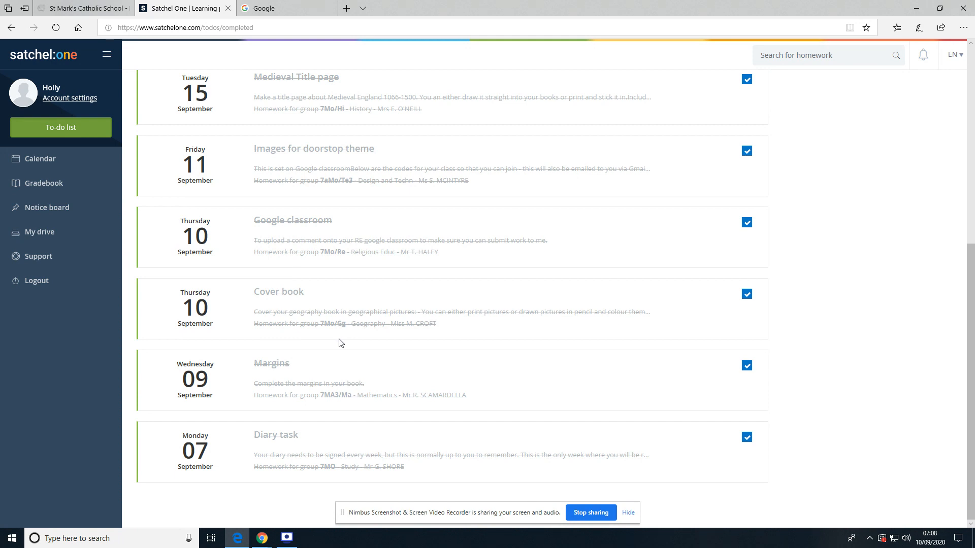
pyautogui.scroll(-3)
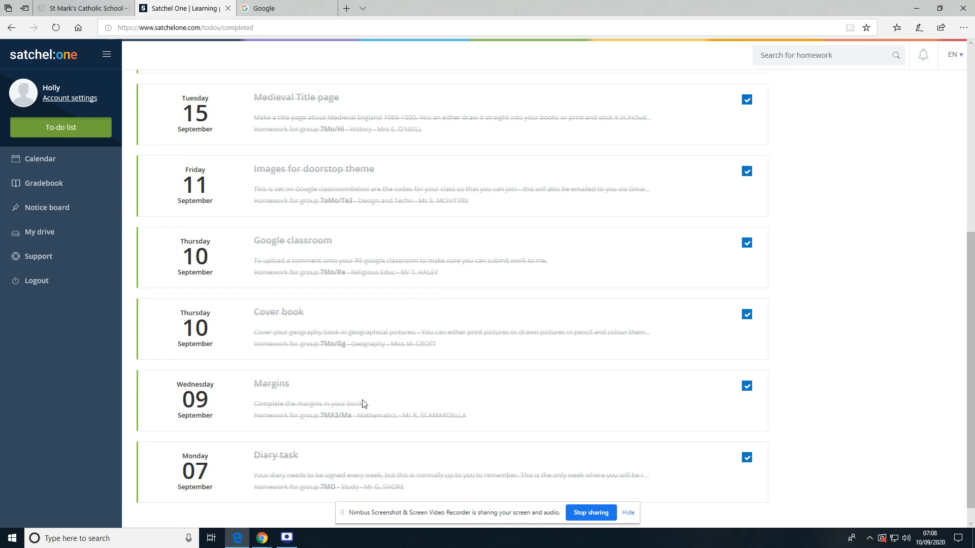
pyautogui.scroll(3)
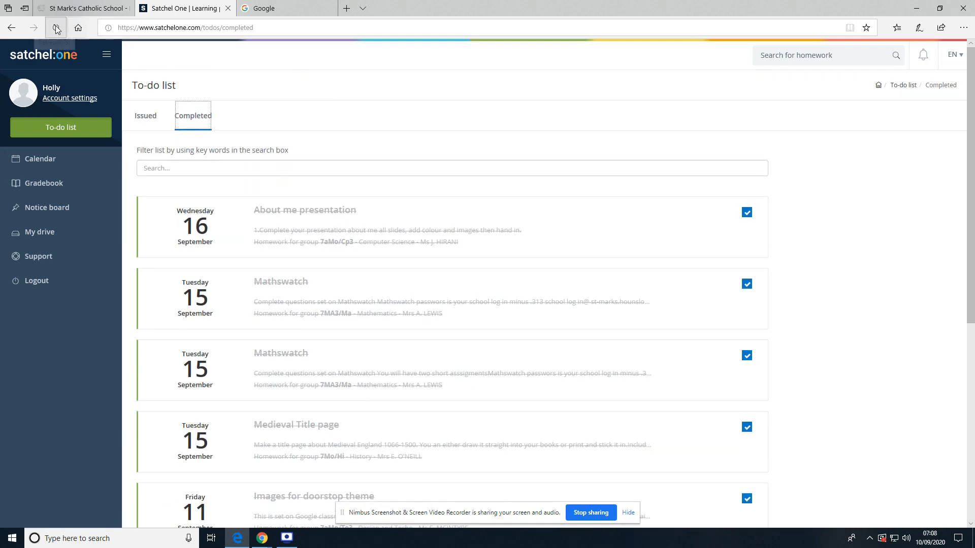
pyautogui.click(56, 28)
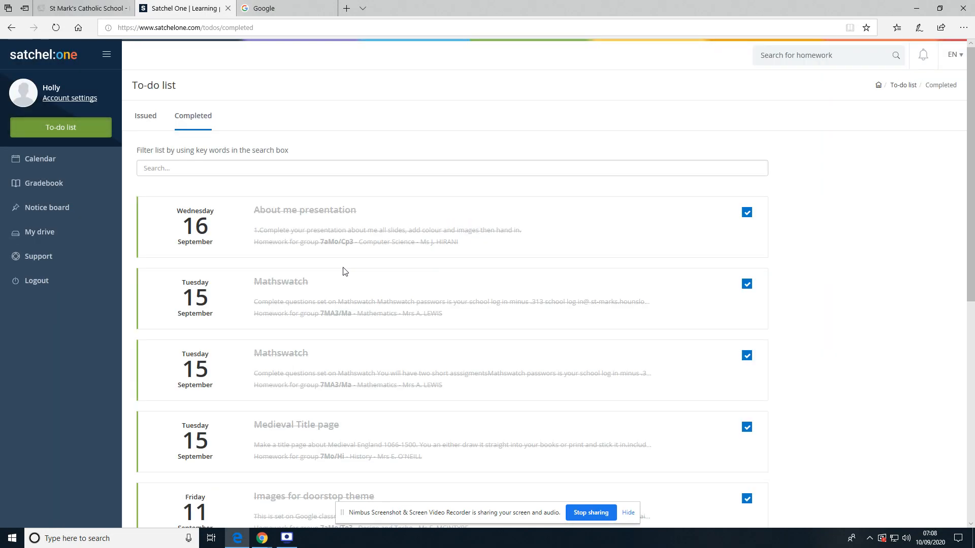
# Untick 'Decorate your exercise book - AT4' and return to the Issued list.
pyautogui.scroll(-3)
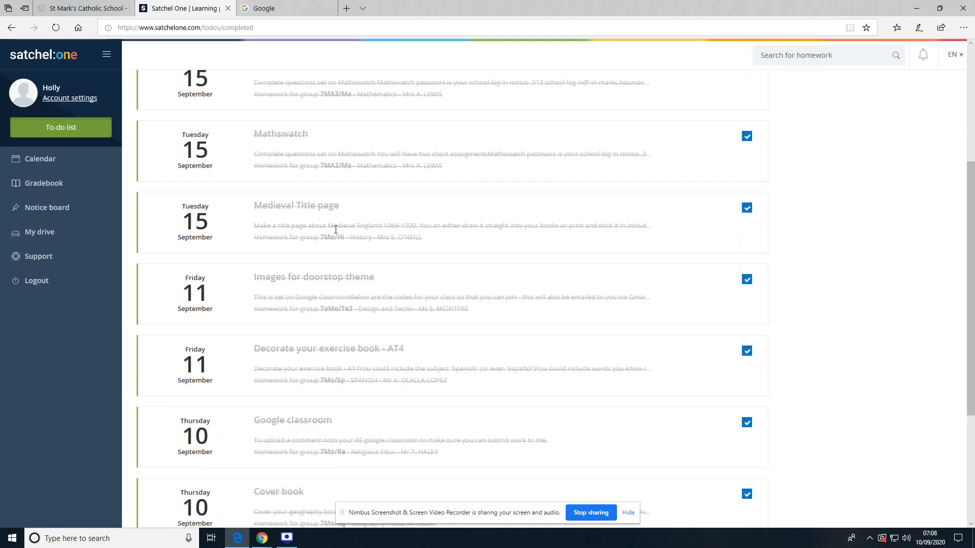
pyautogui.scroll(-3)
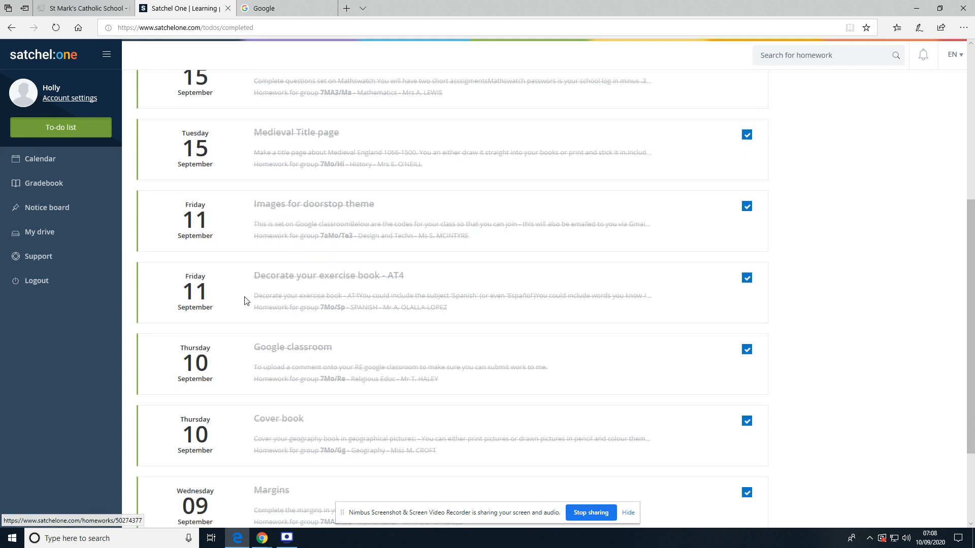
pyautogui.moveTo(746, 278)
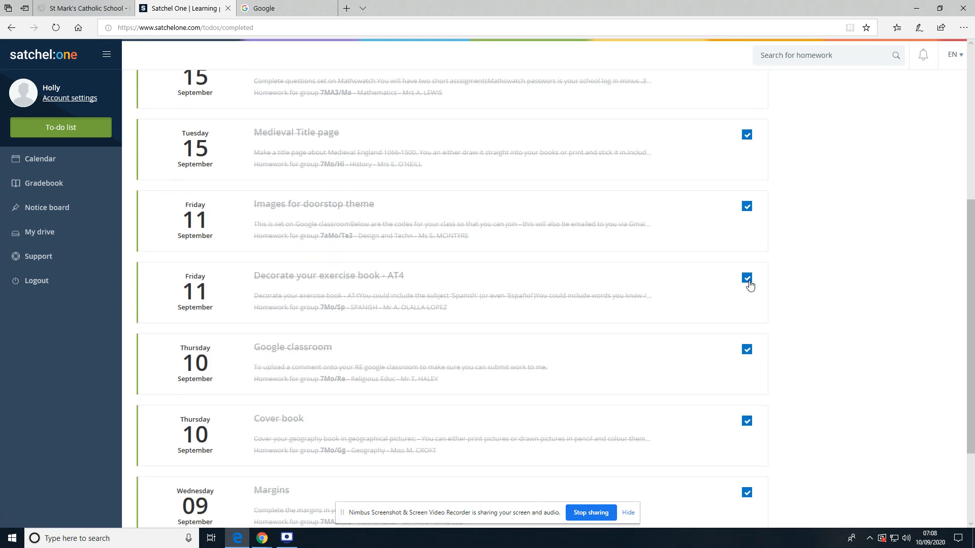
pyautogui.click(747, 279)
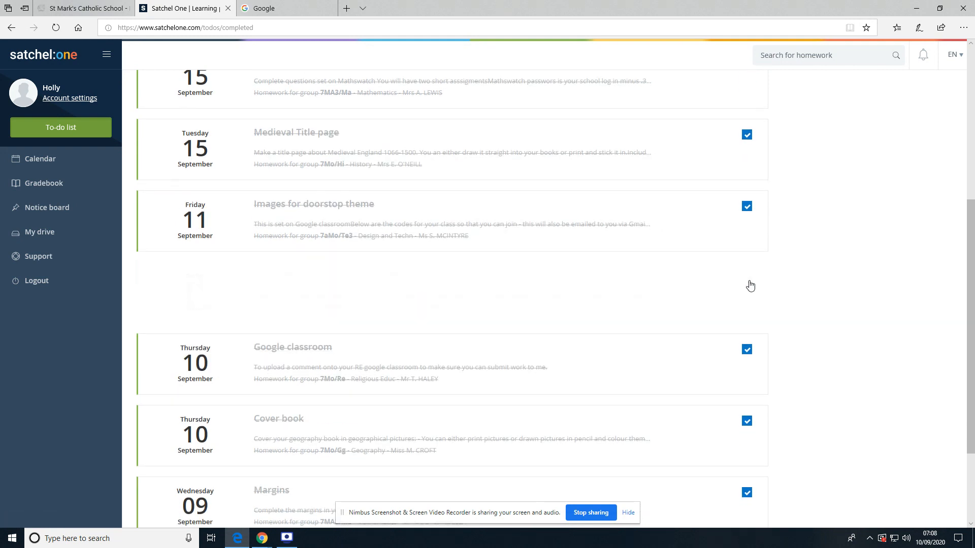
pyautogui.scroll(3)
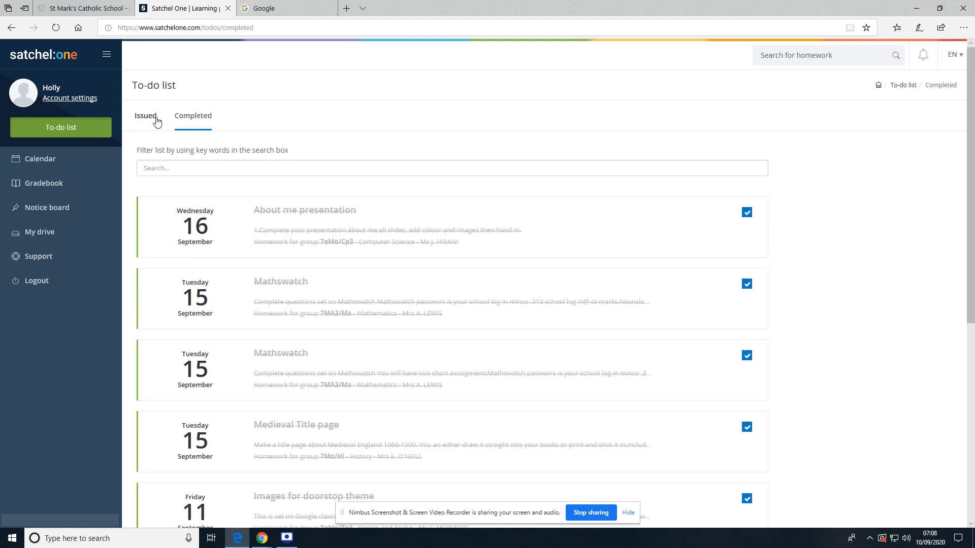
pyautogui.click(146, 116)
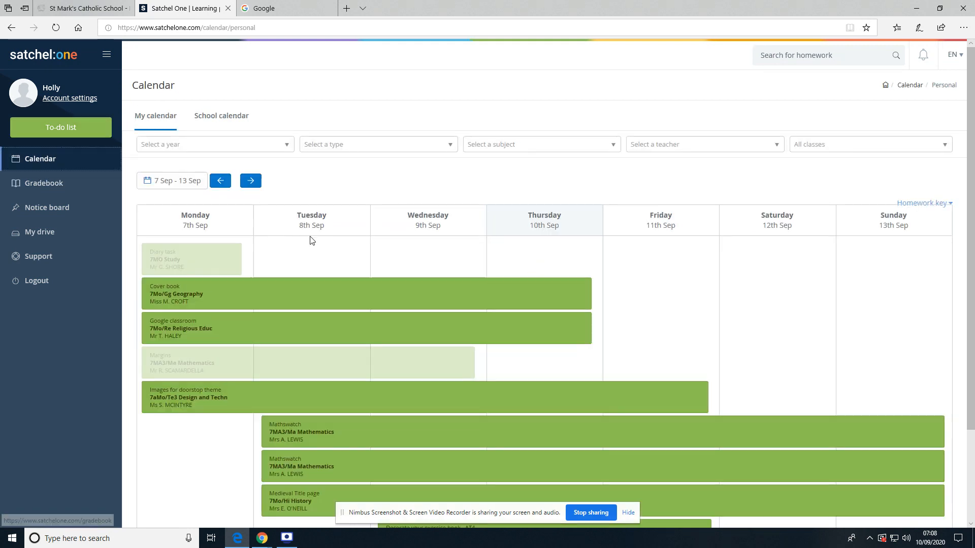
pyautogui.moveTo(573, 302)
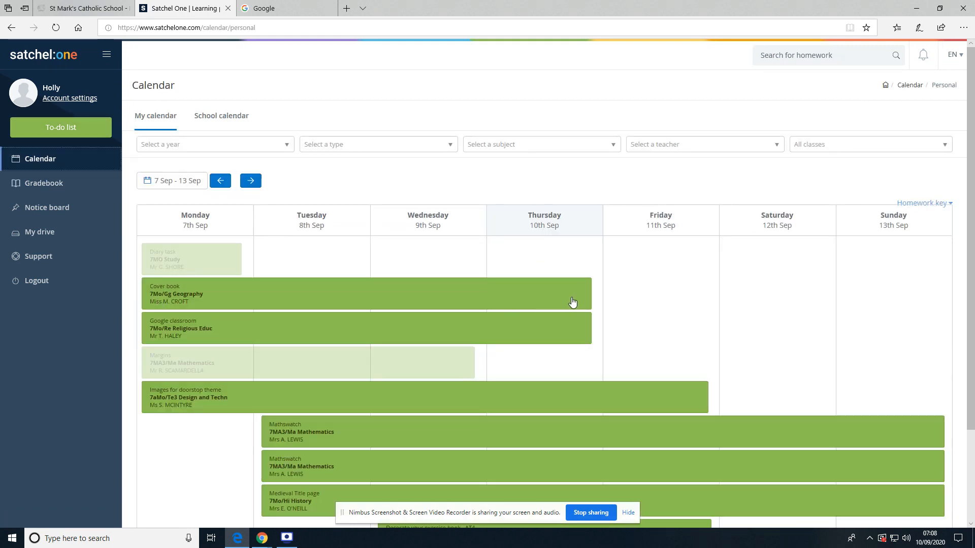
# Scroll through the 7–13 September calendar, with the Spanish exercise-book task still listed.
pyautogui.scroll(-3)
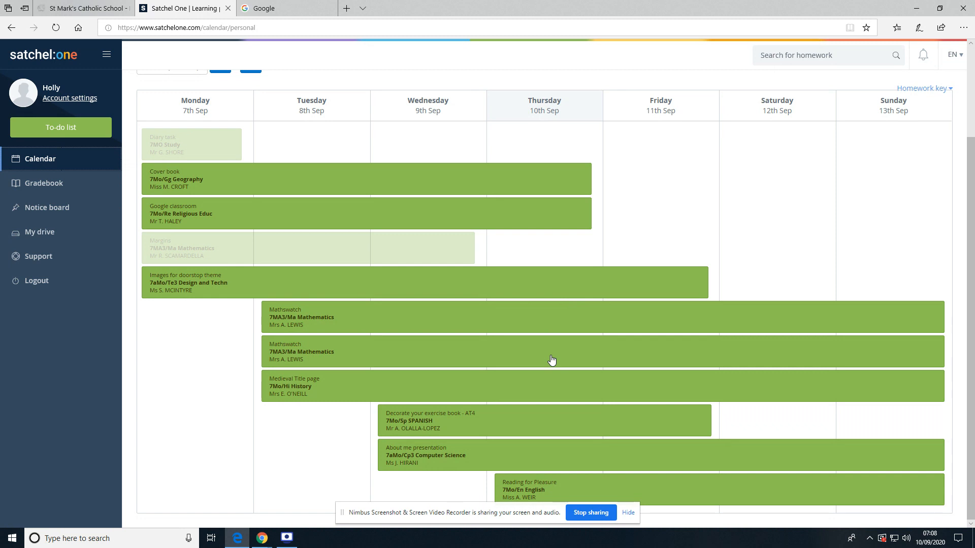
pyautogui.moveTo(674, 374)
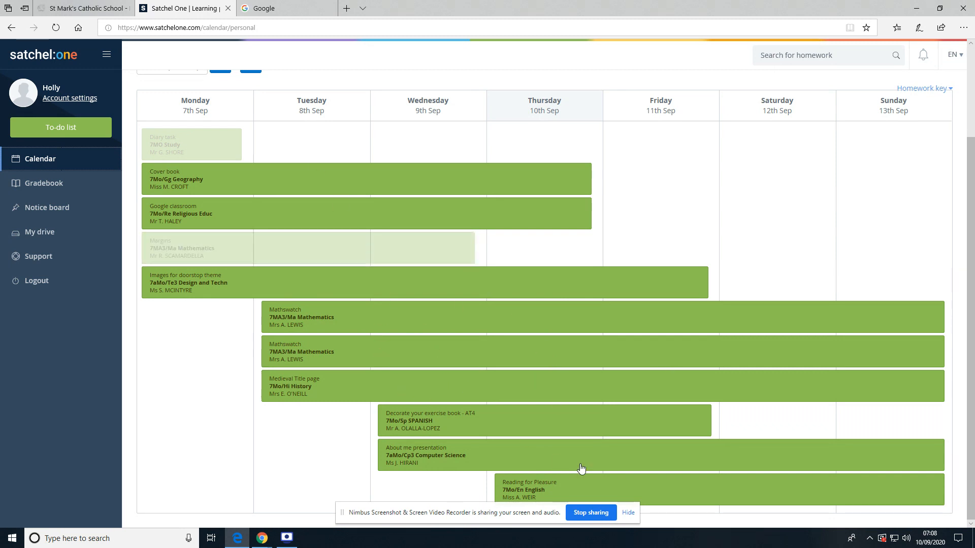
pyautogui.scroll(3)
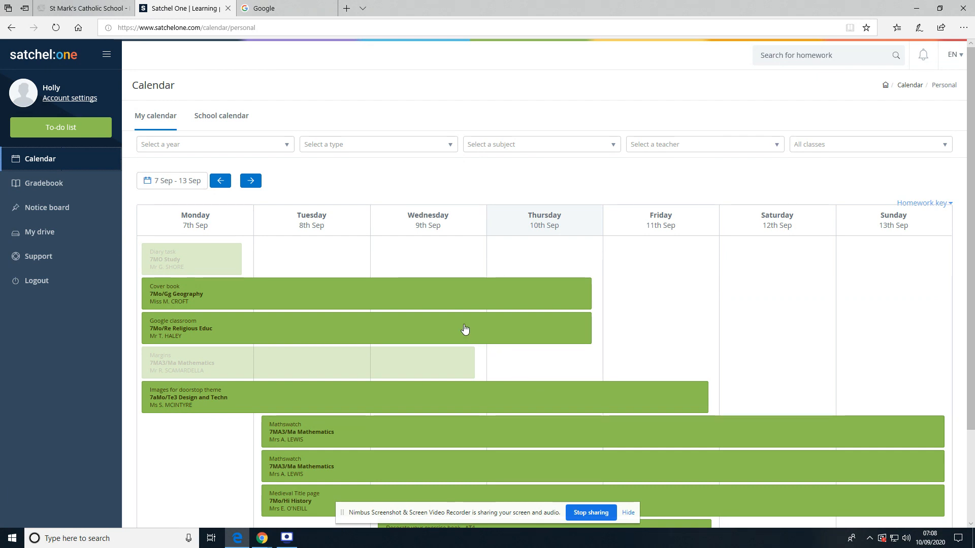
# Switch to the School calendar and filter it to Year 7.
pyautogui.click(220, 115)
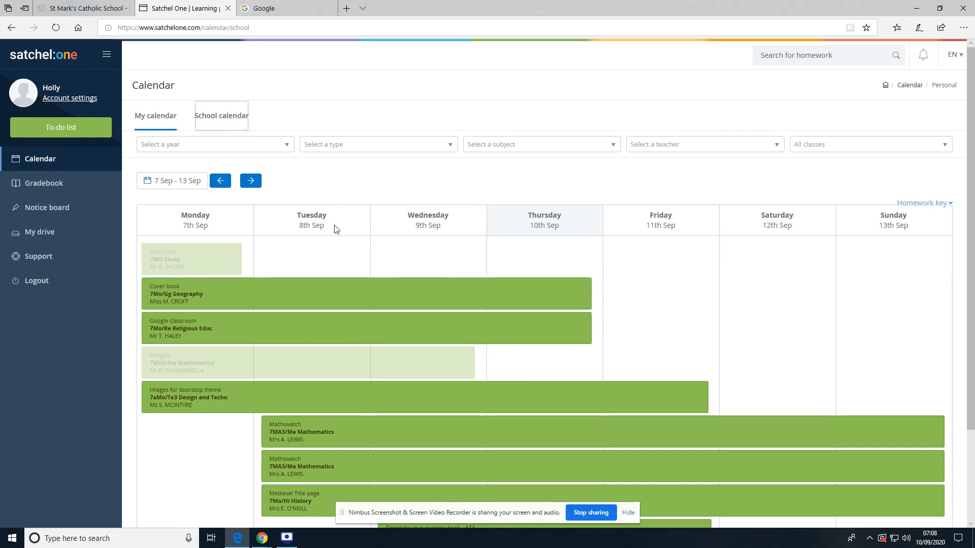
pyautogui.click(221, 116)
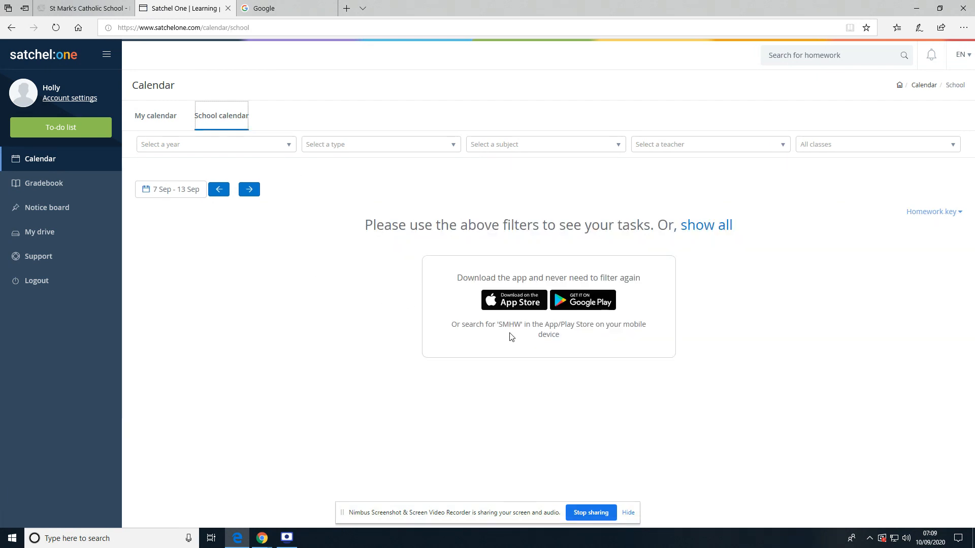
pyautogui.click(215, 144)
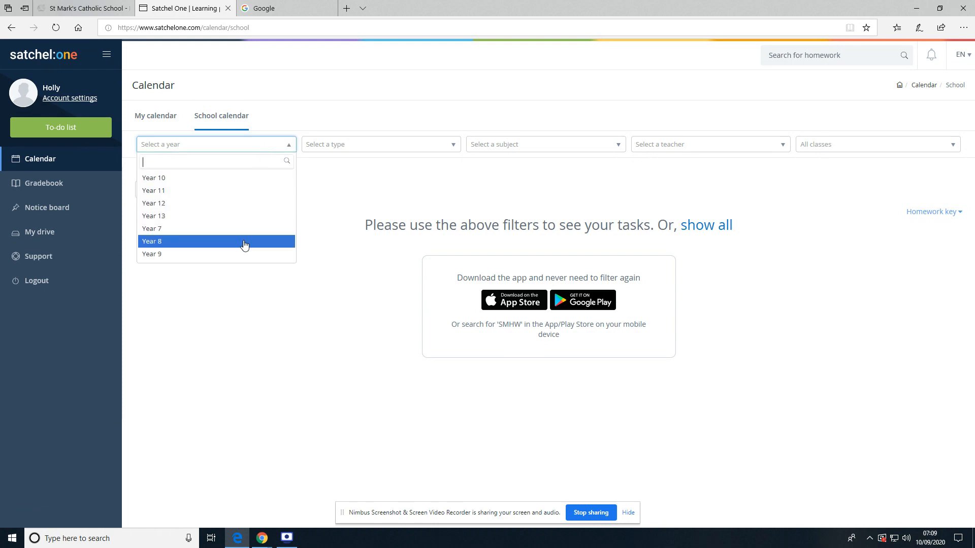
pyautogui.click(151, 230)
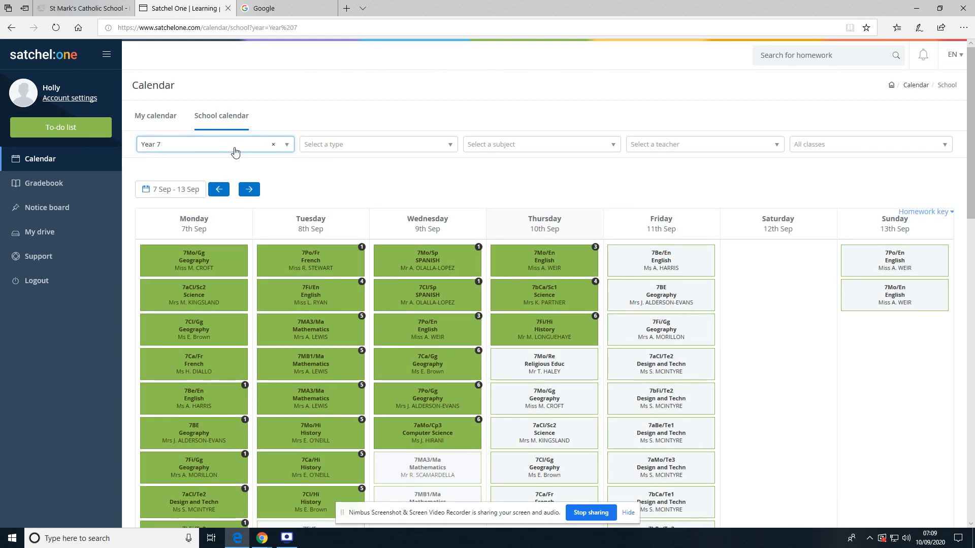
# Scroll the My calendar week view, then return to the issued to-do list.
pyautogui.click(155, 116)
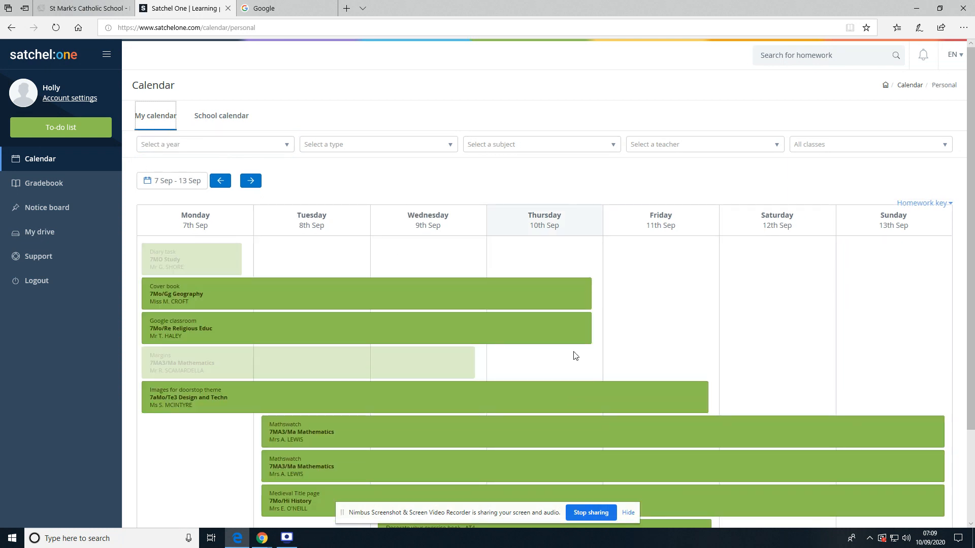
pyautogui.scroll(-3)
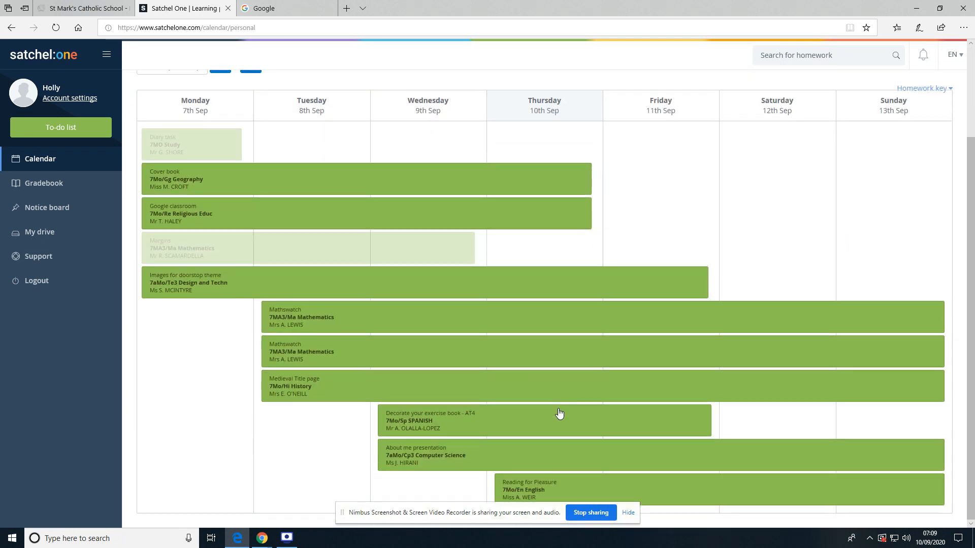
pyautogui.moveTo(604, 437)
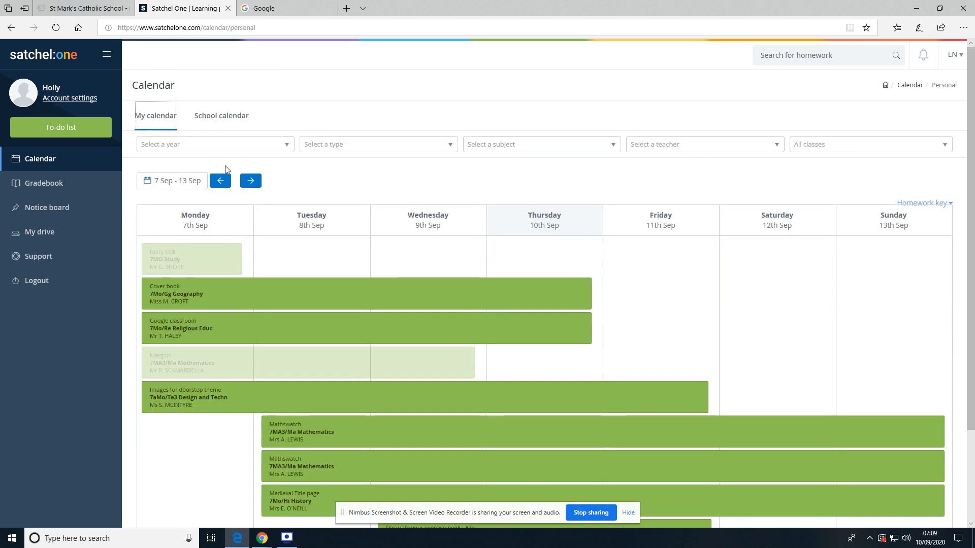
pyautogui.click(61, 128)
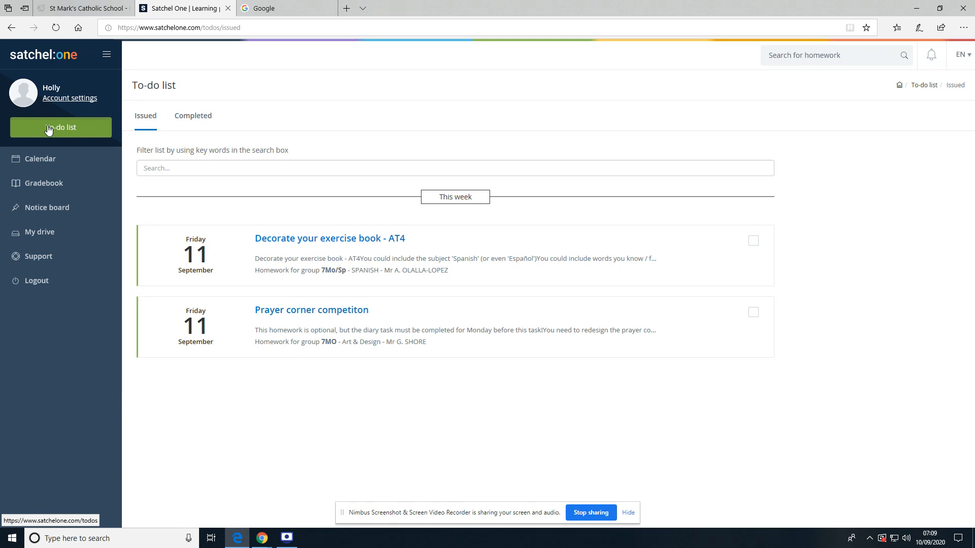
pyautogui.moveTo(230, 8)
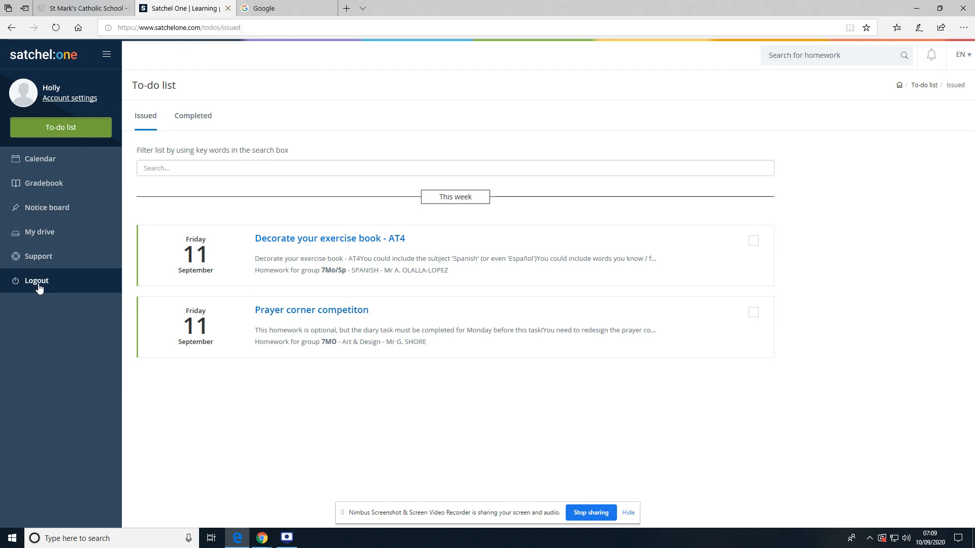
pyautogui.moveTo(228, 8)
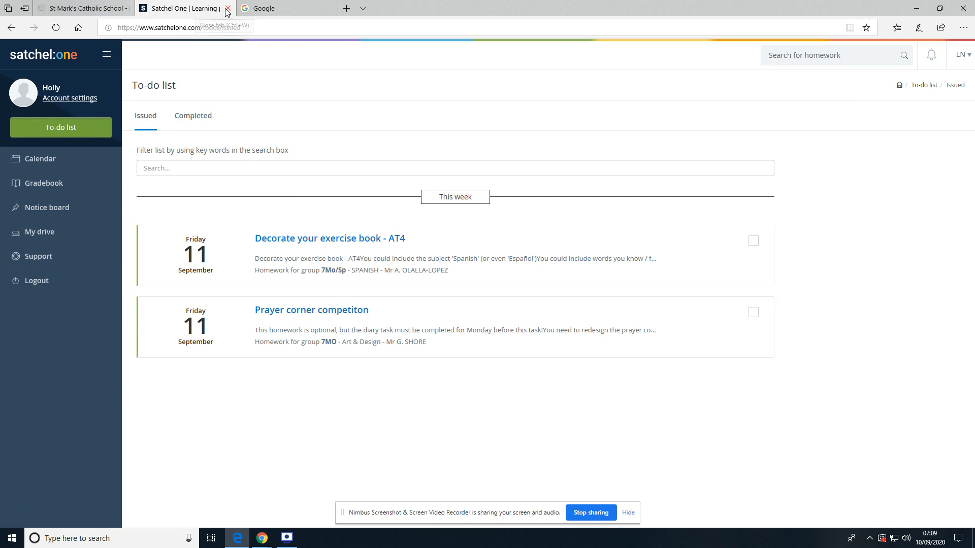
pyautogui.moveTo(227, 8)
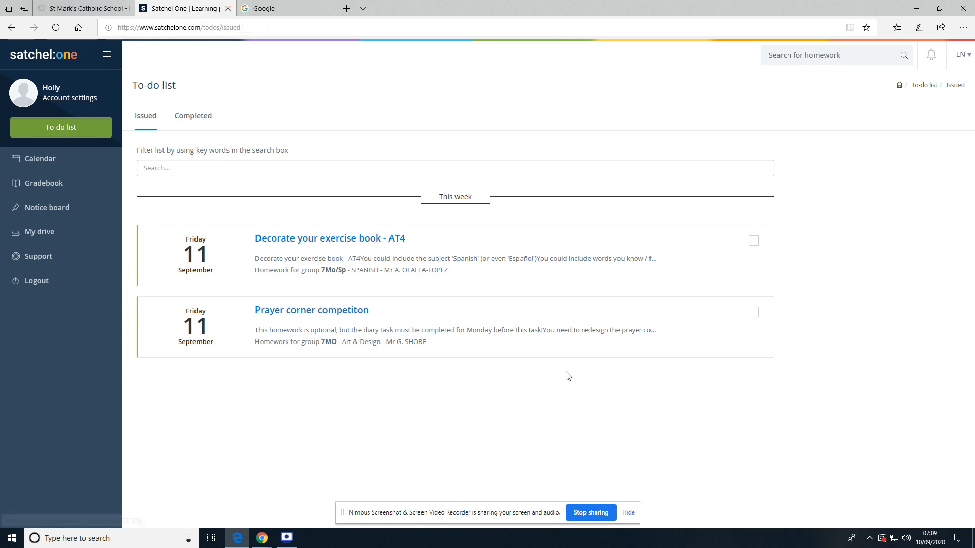
pyautogui.moveTo(590, 418)
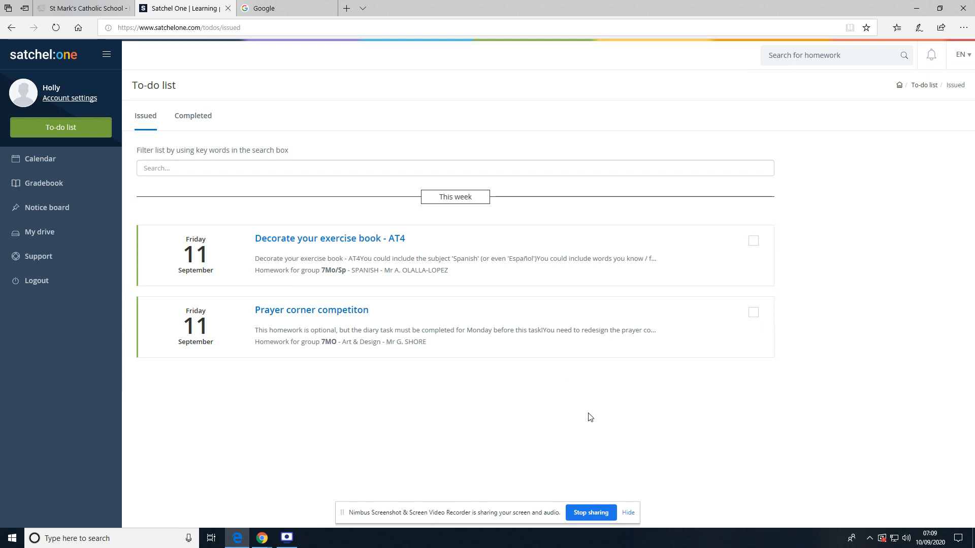
pyautogui.moveTo(596, 455)
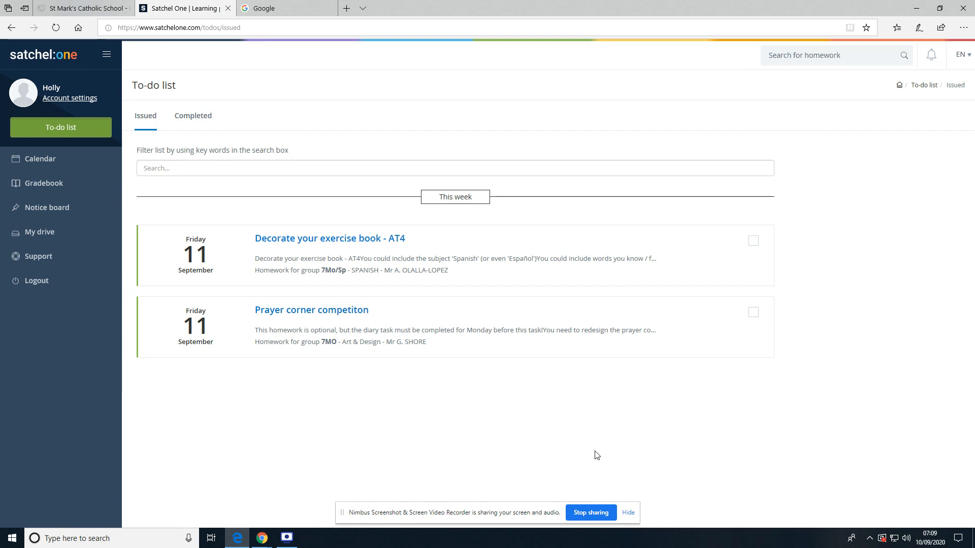